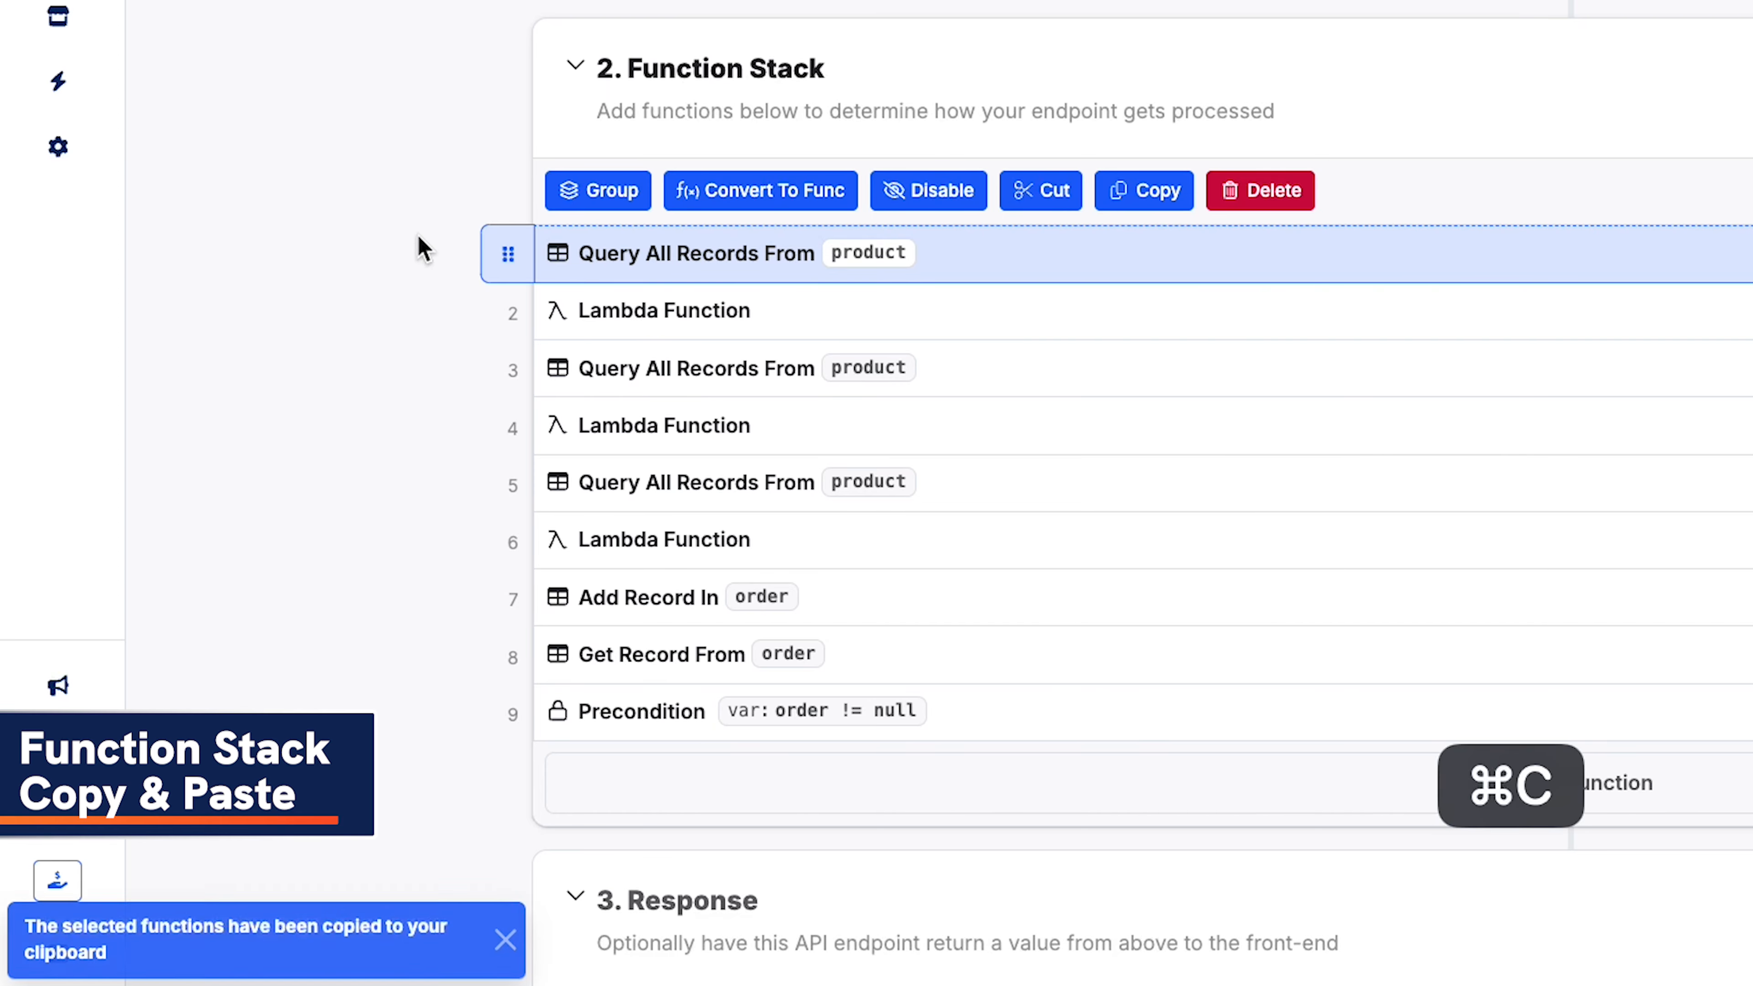
Copy the Query All Records and Lambda Function pair and paste it into the stacks, making six-step stacks.
key("cmd+v")
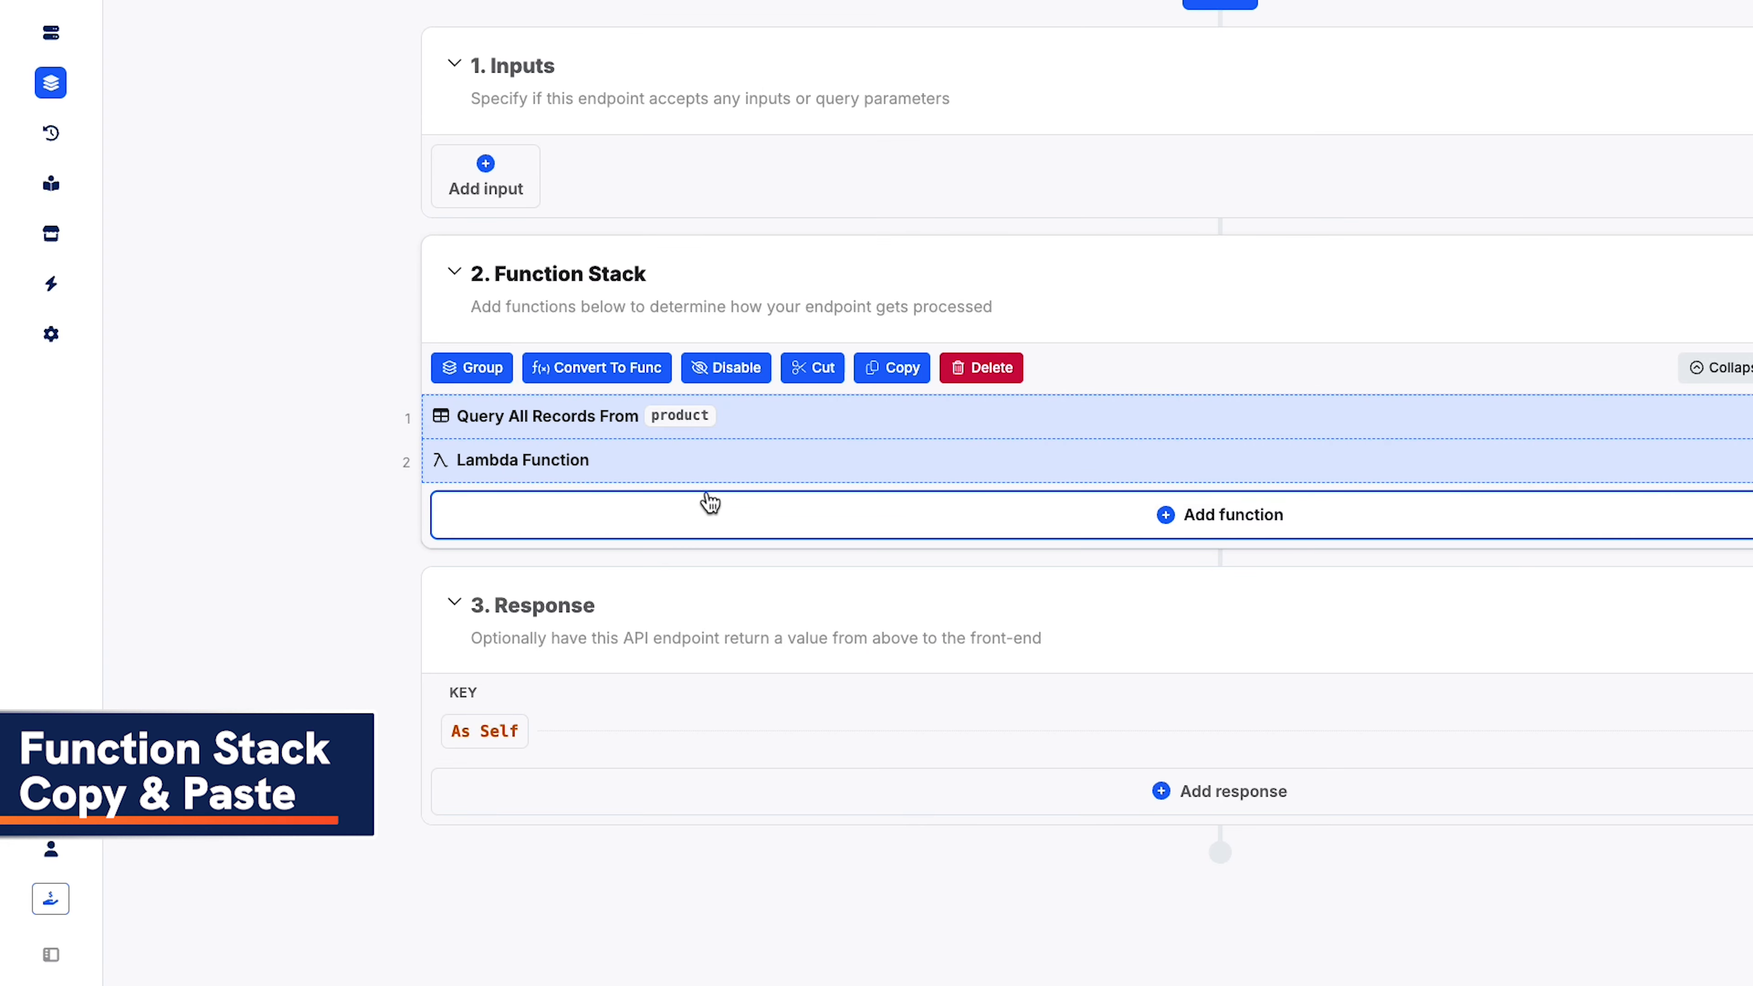
key("cmd+c")
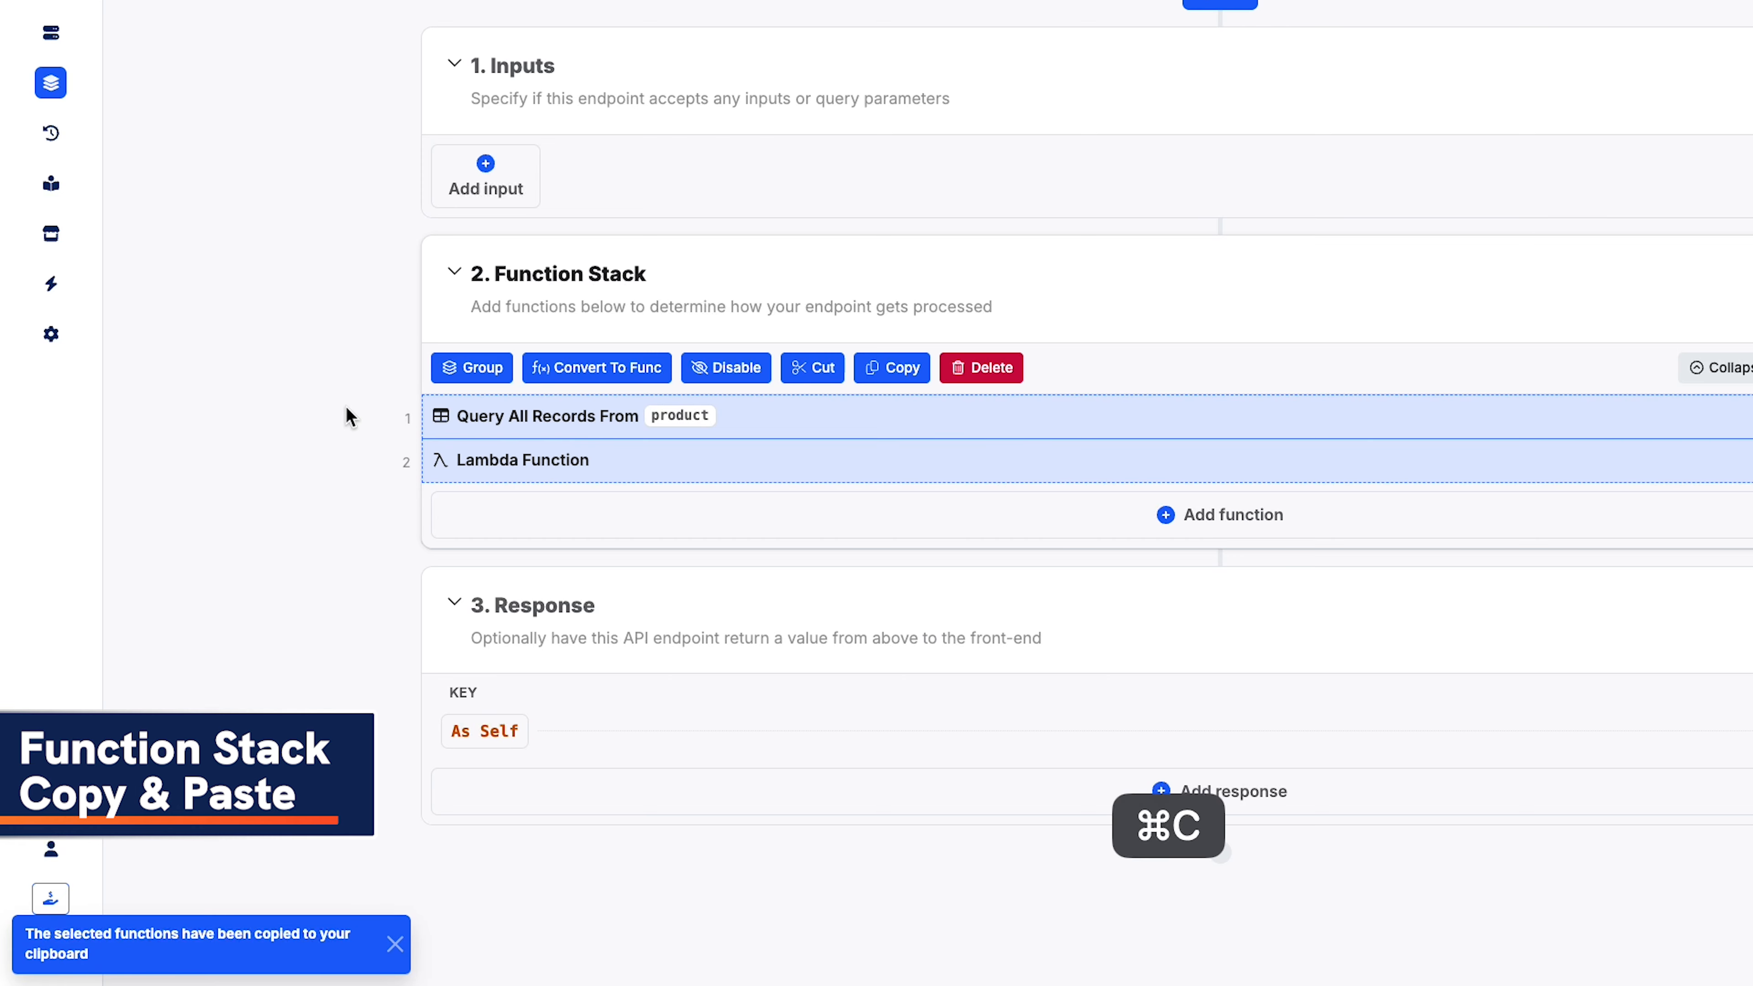
key("cmd+v")
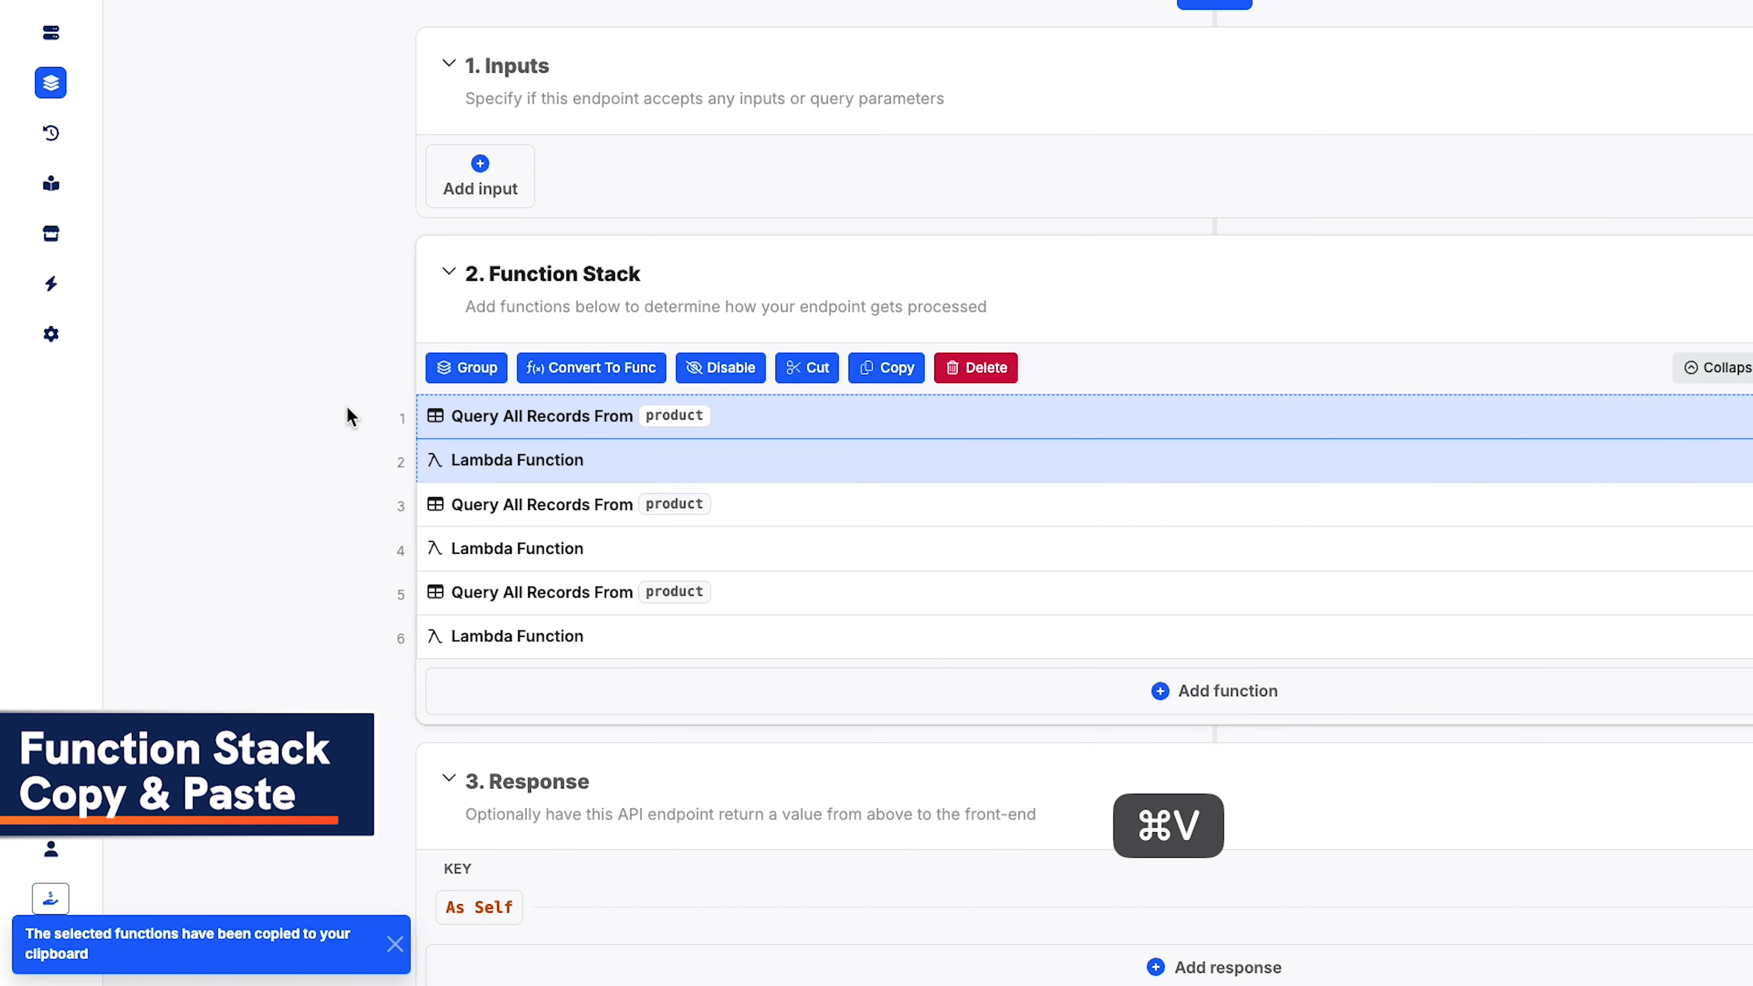
key("cmd+v")
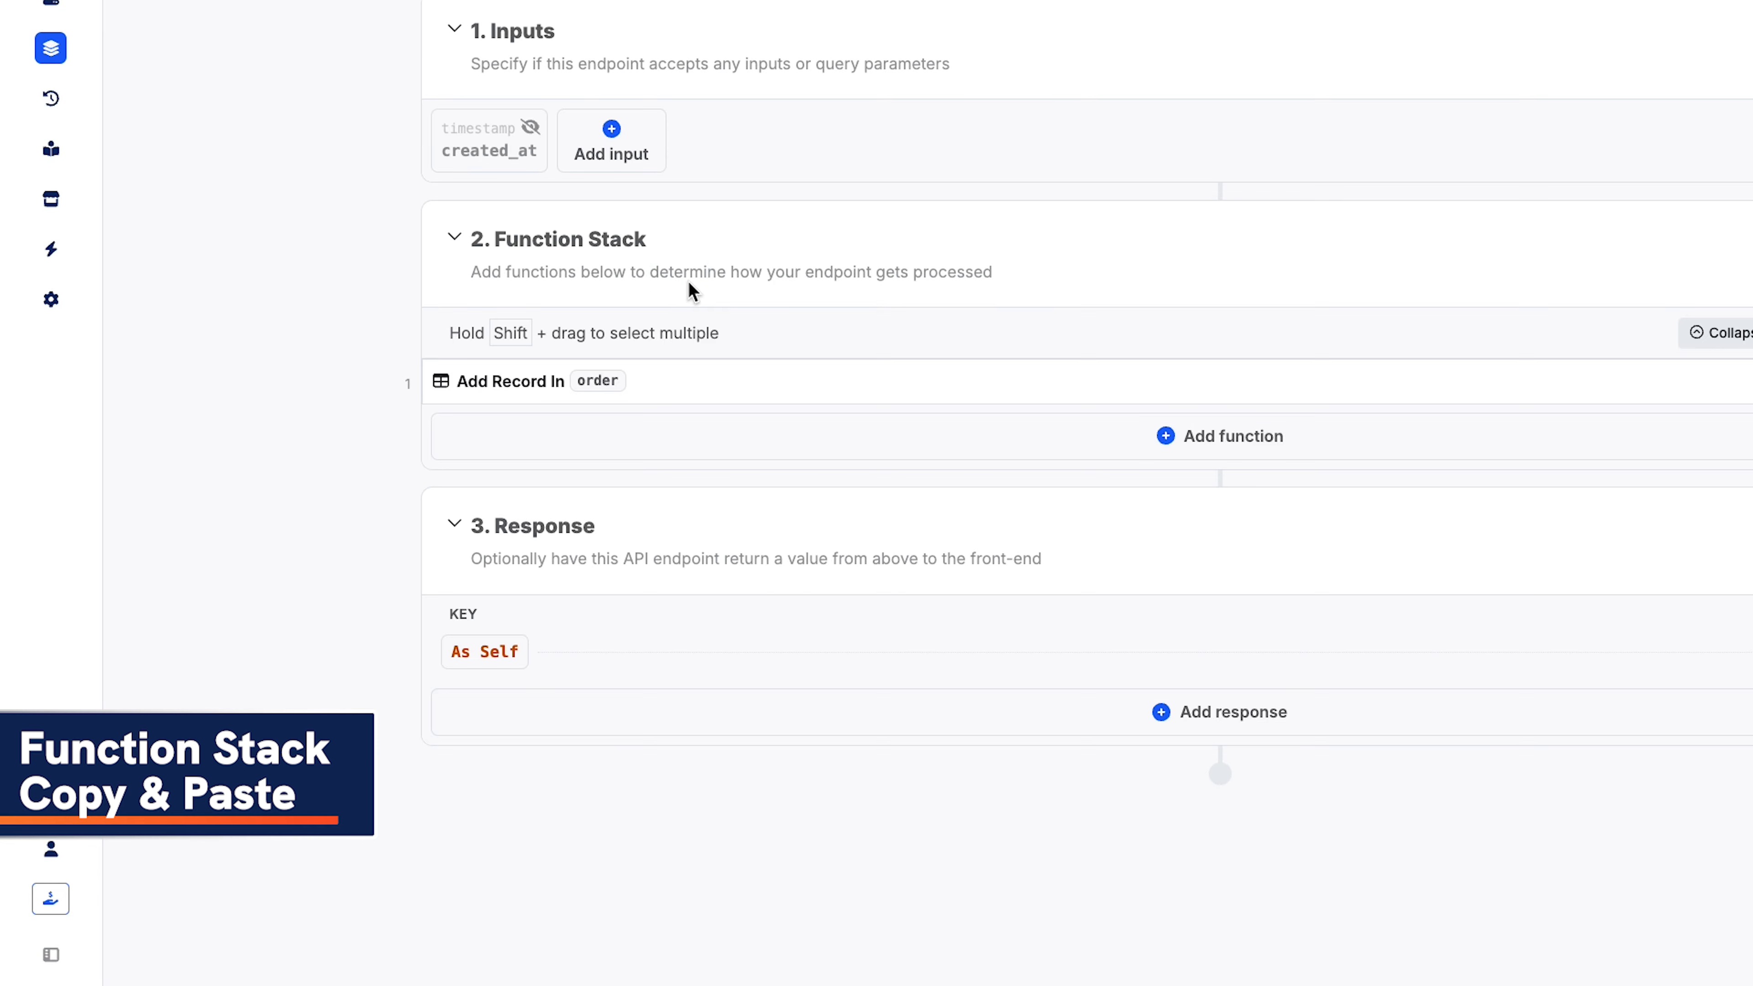
key("cmd+v")
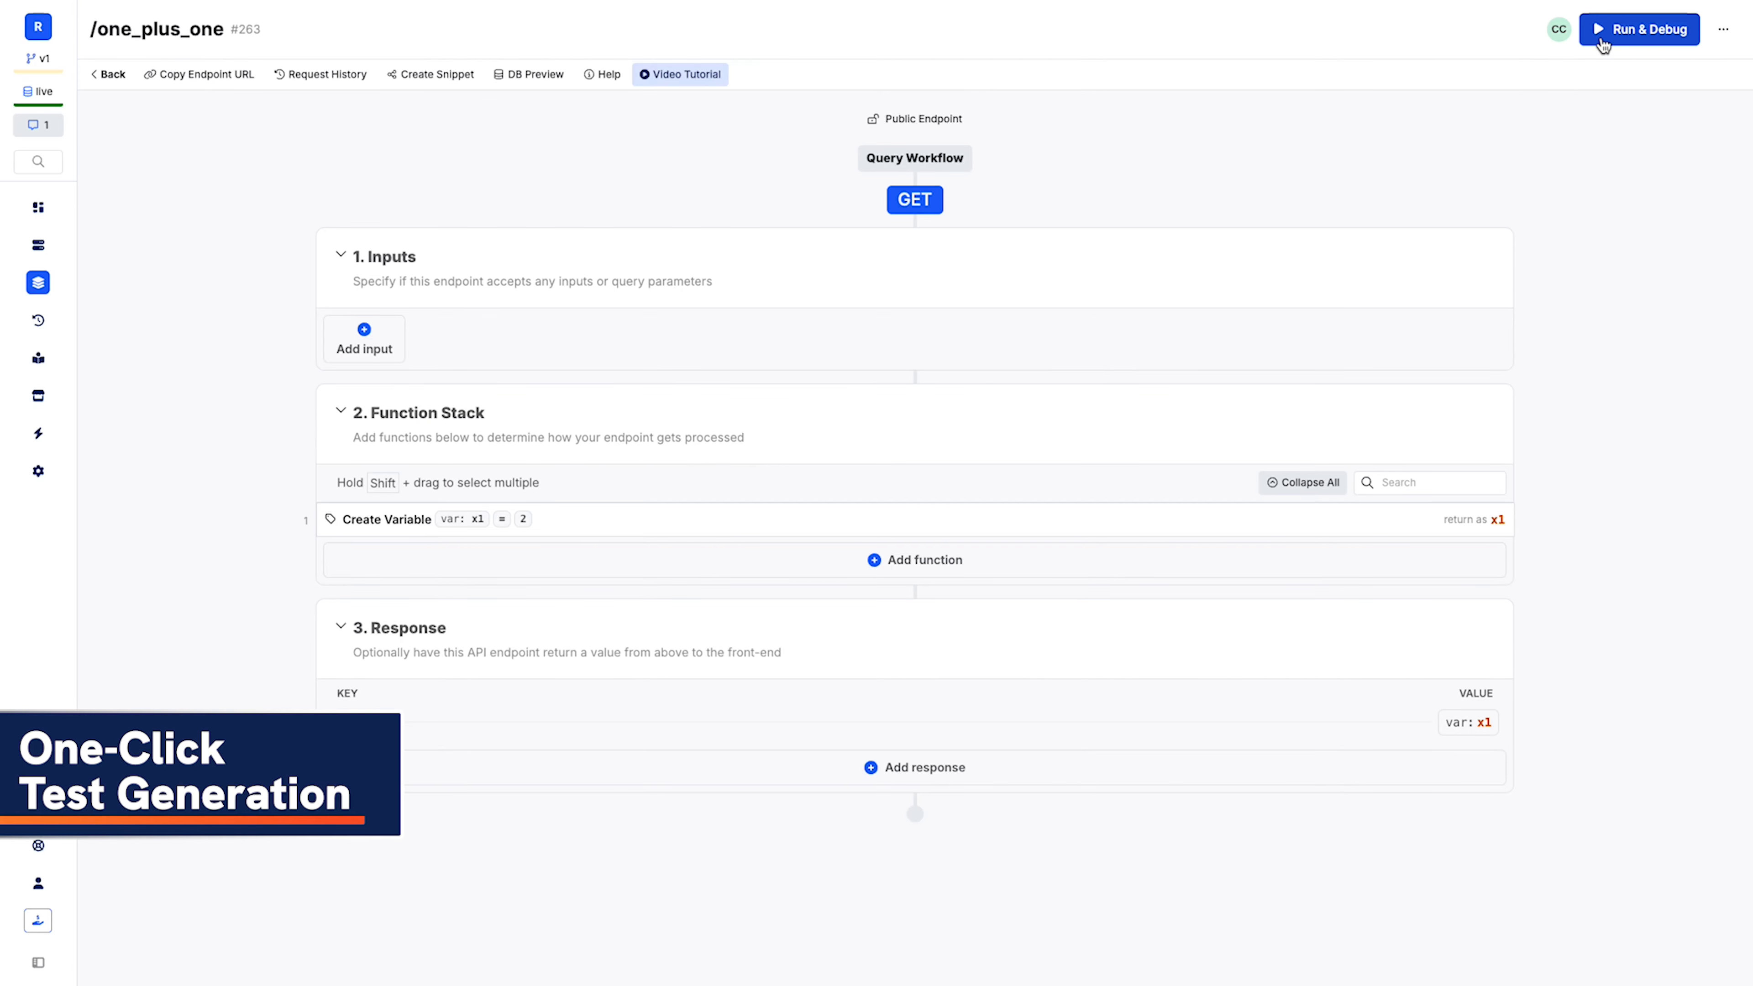
Run the one_plus_one endpoint in Run & Debug and start a unit test from its result.
left_click(1639, 30)
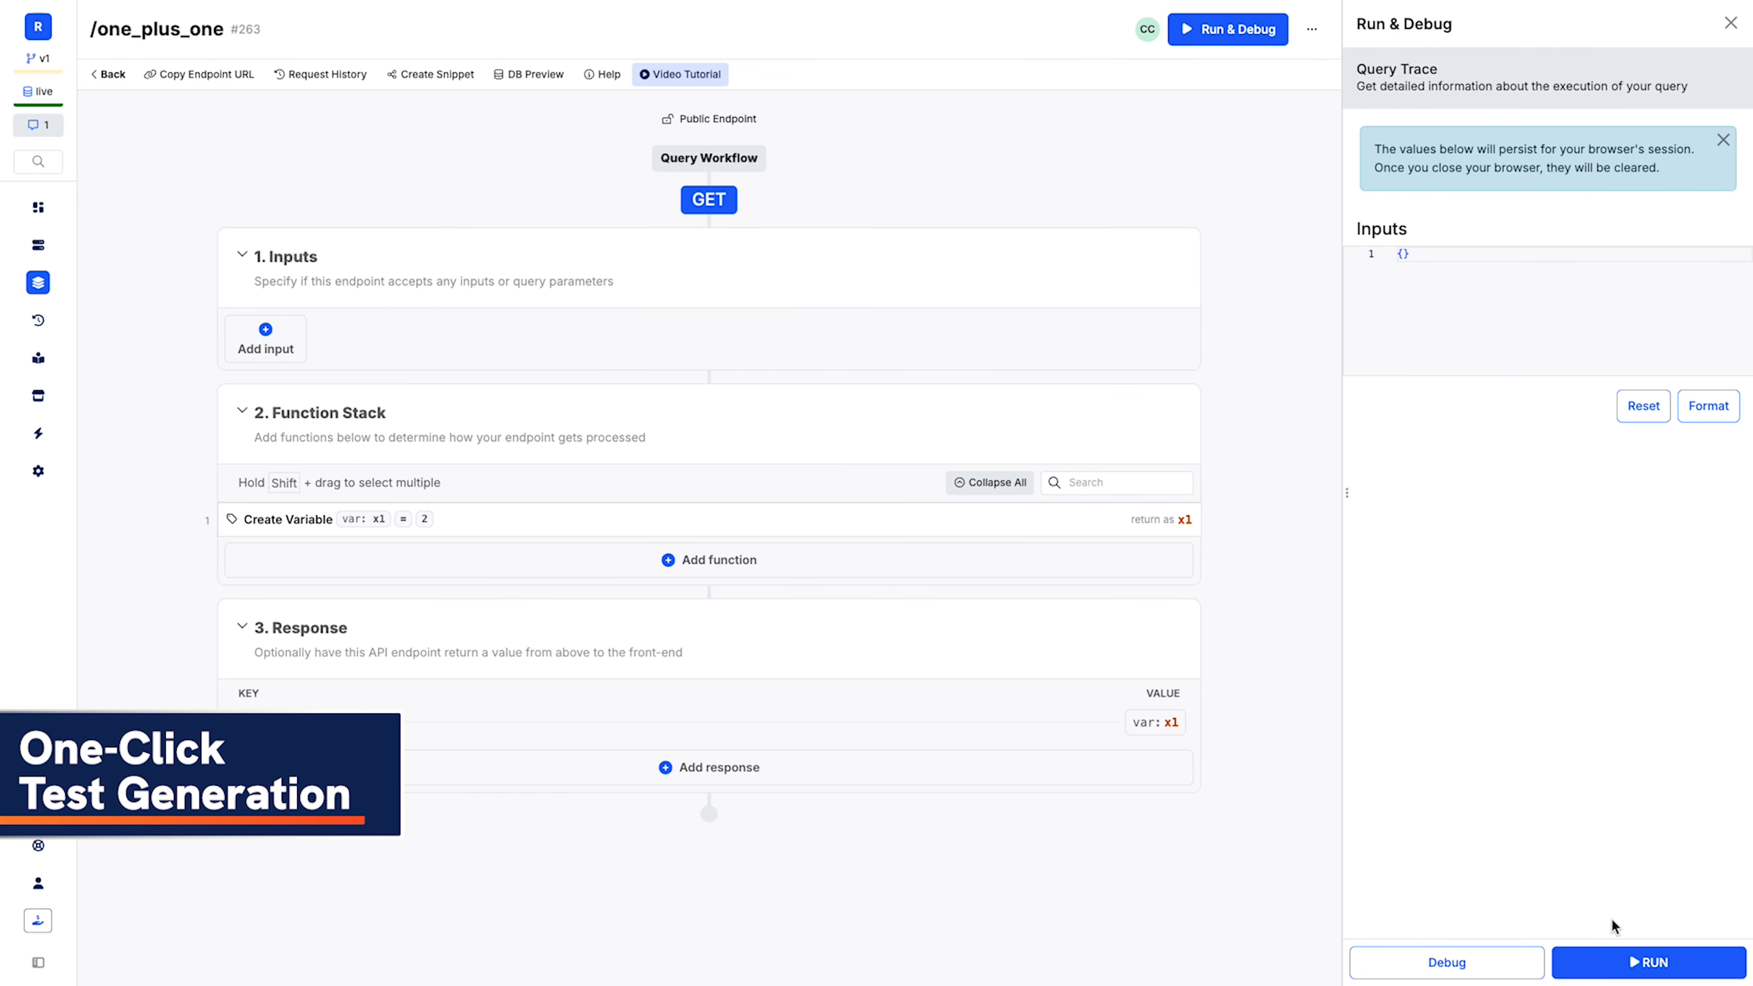
left_click(1644, 962)
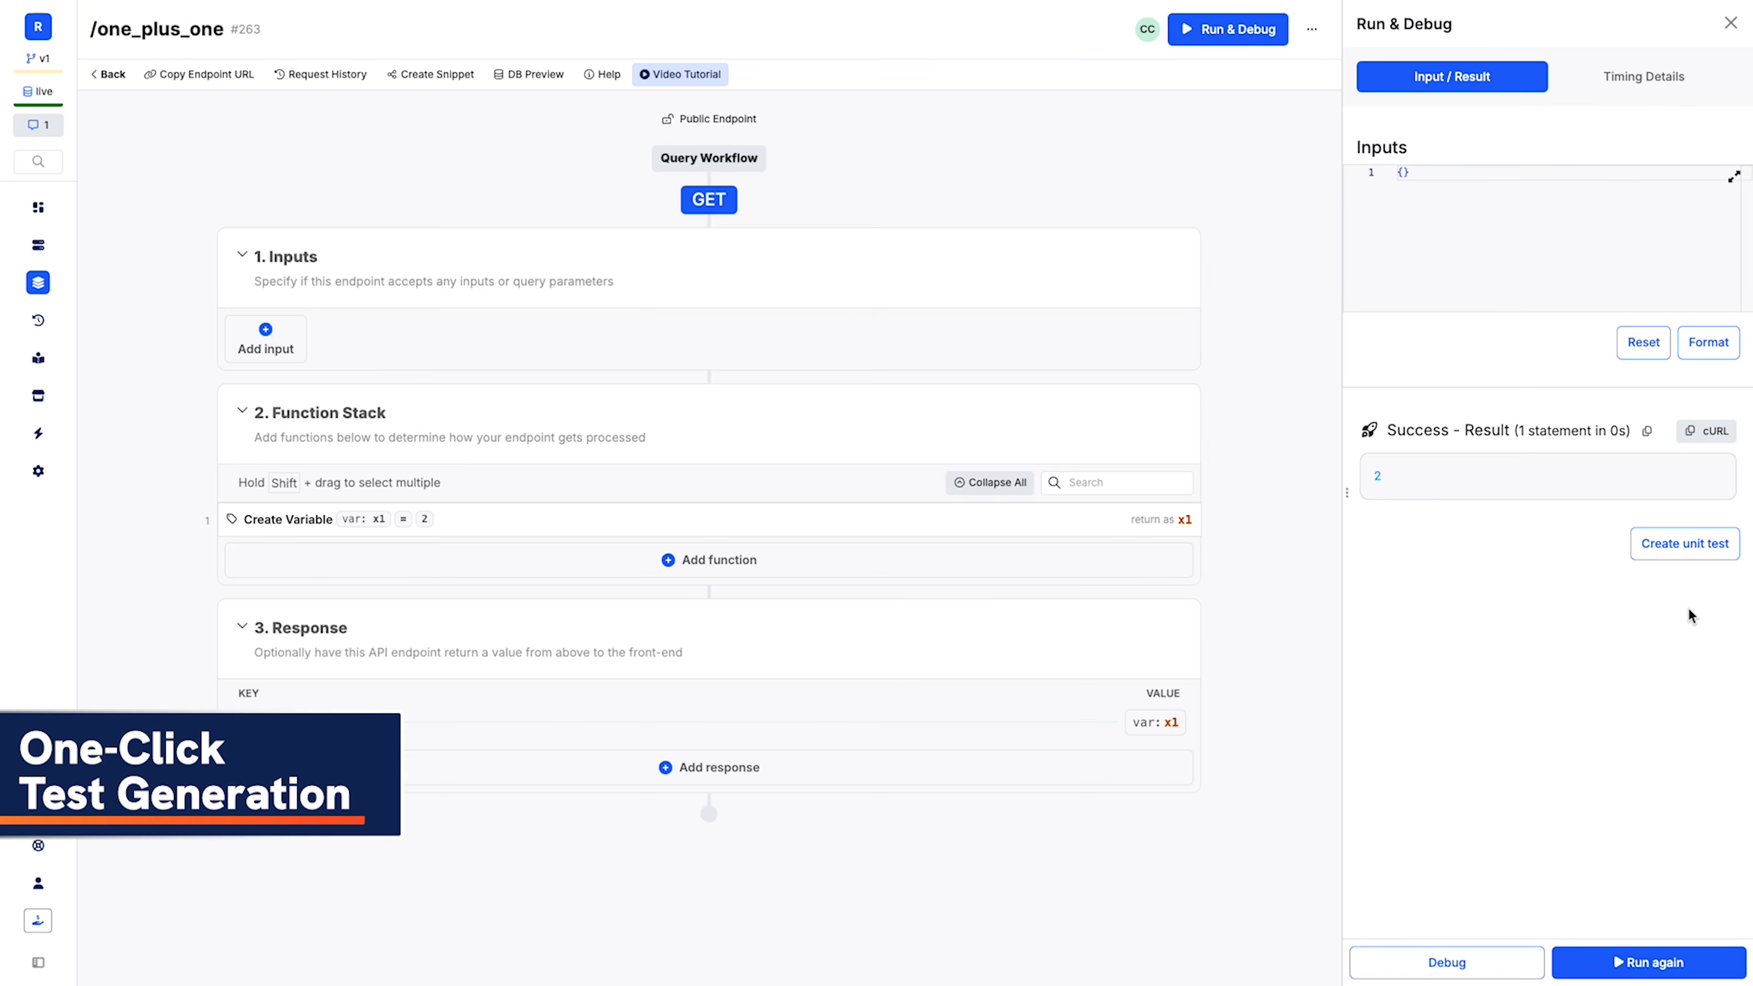
left_click(1684, 543)
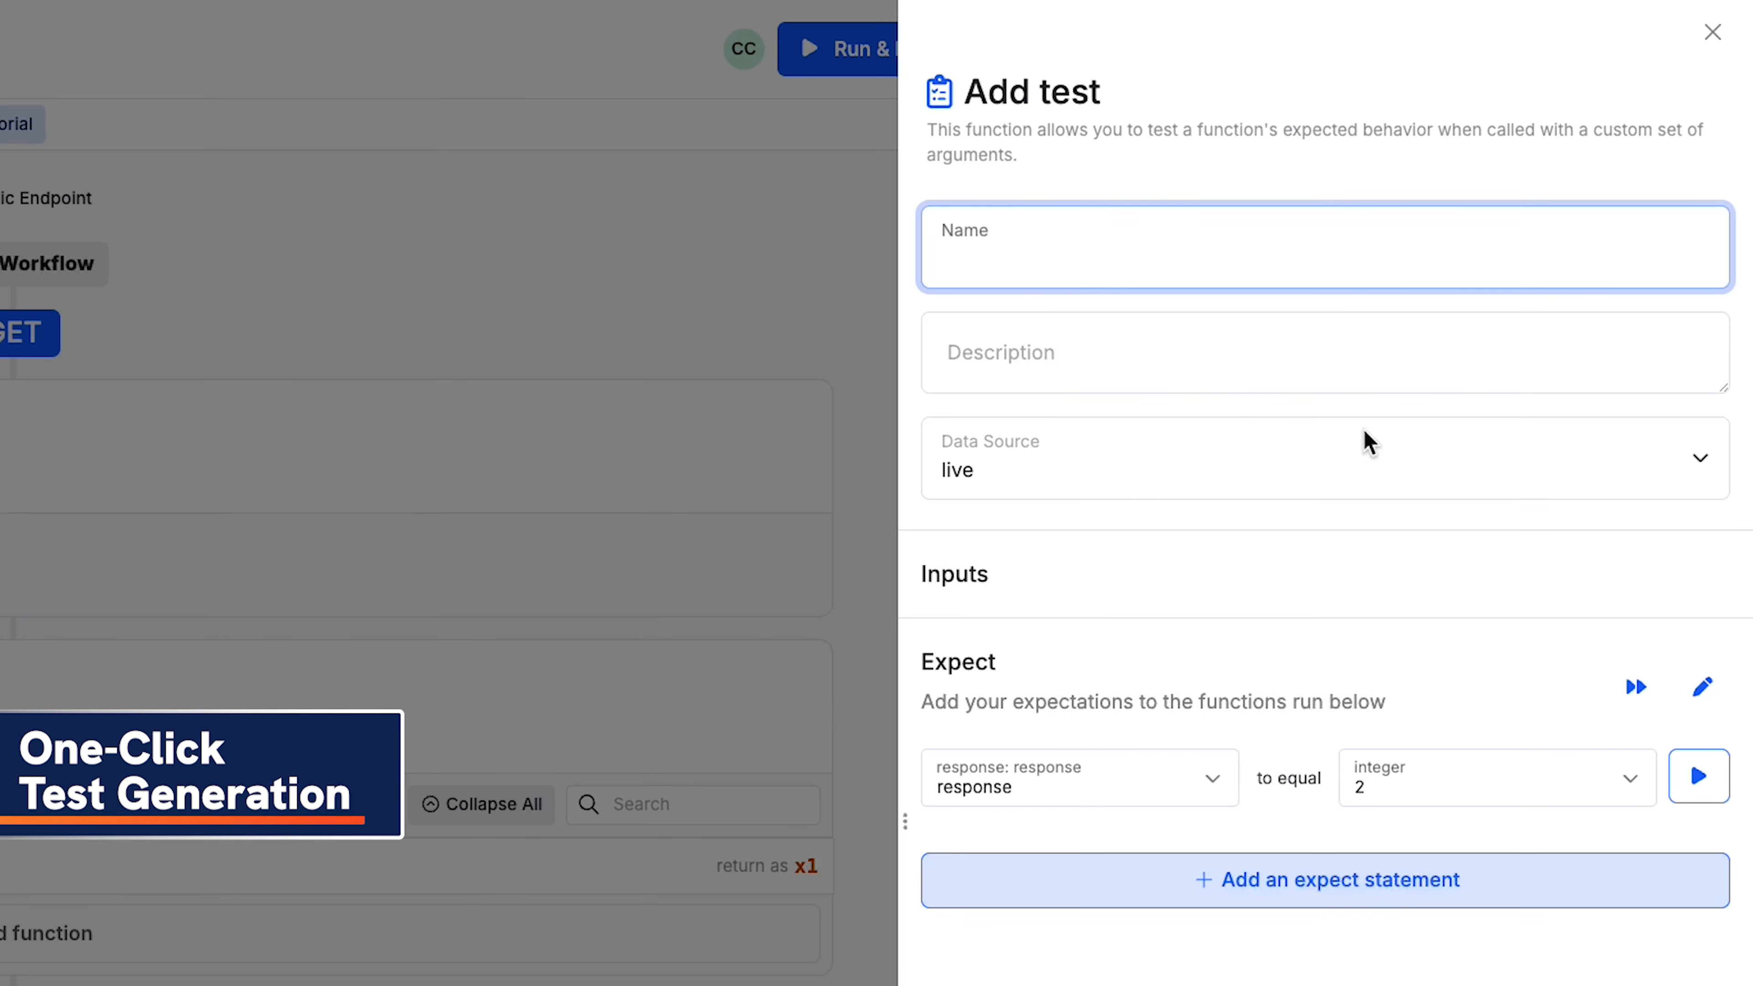
Name the test 'This should equal 2', verify its expectation passes, and go to Workspace Testing.
type("This")
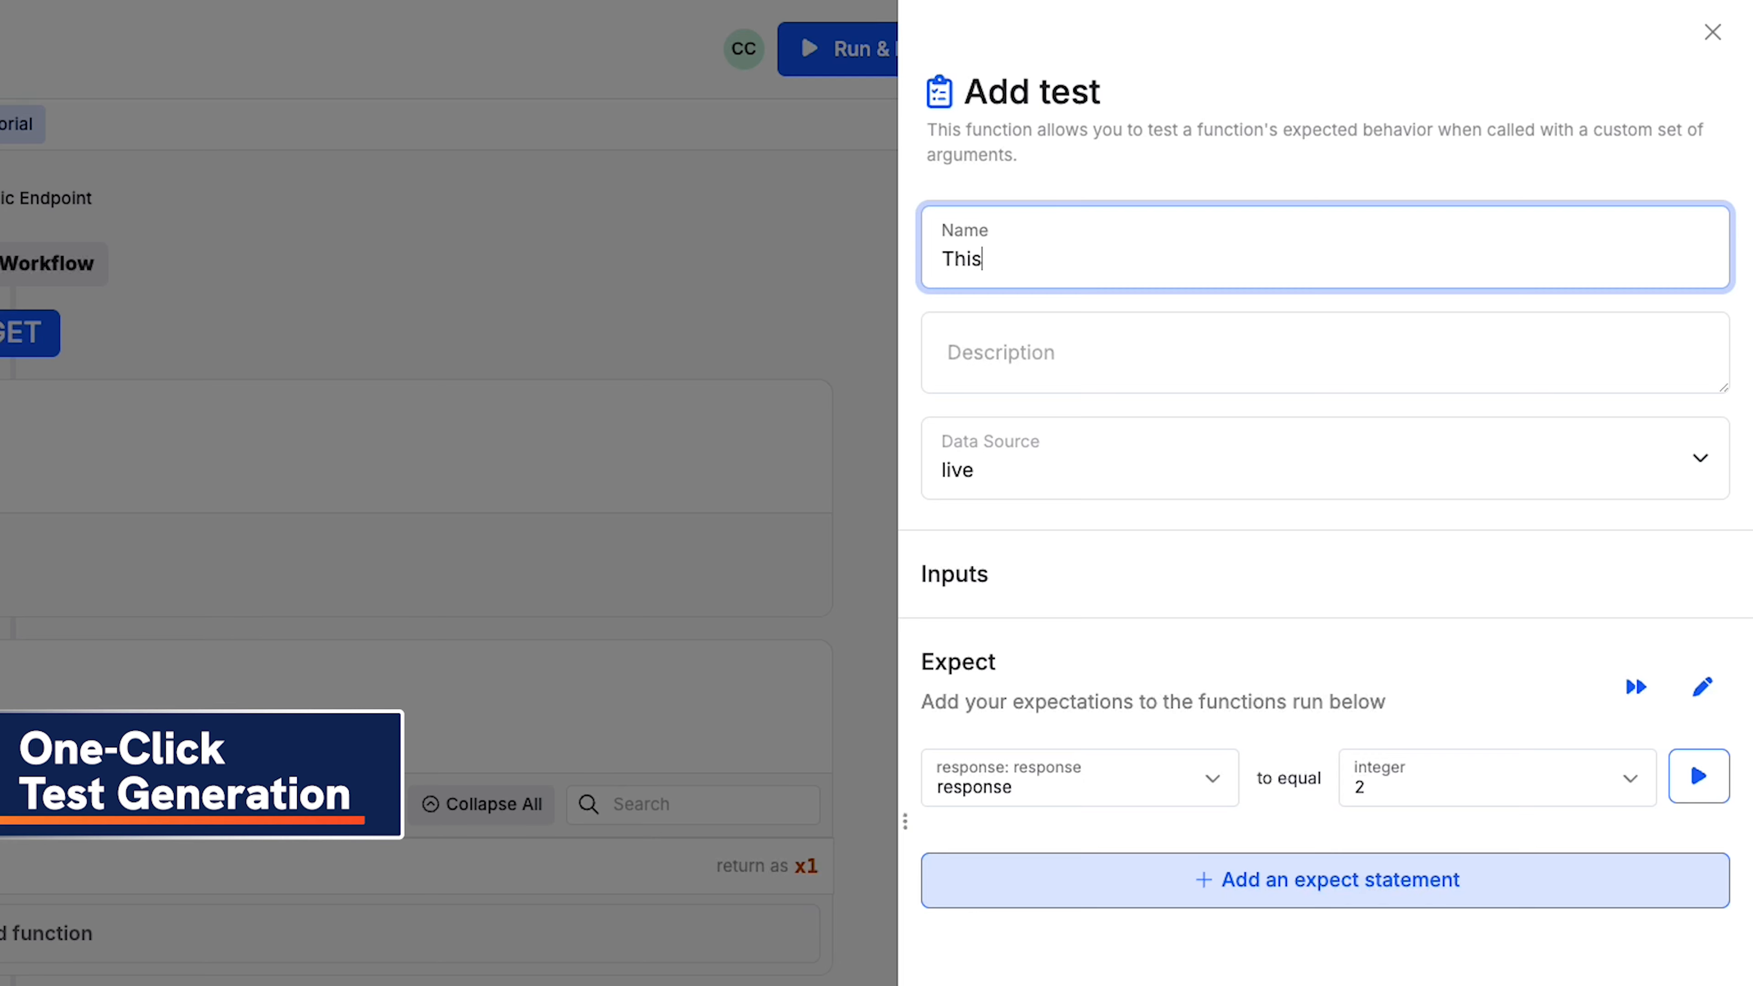
type("should equal")
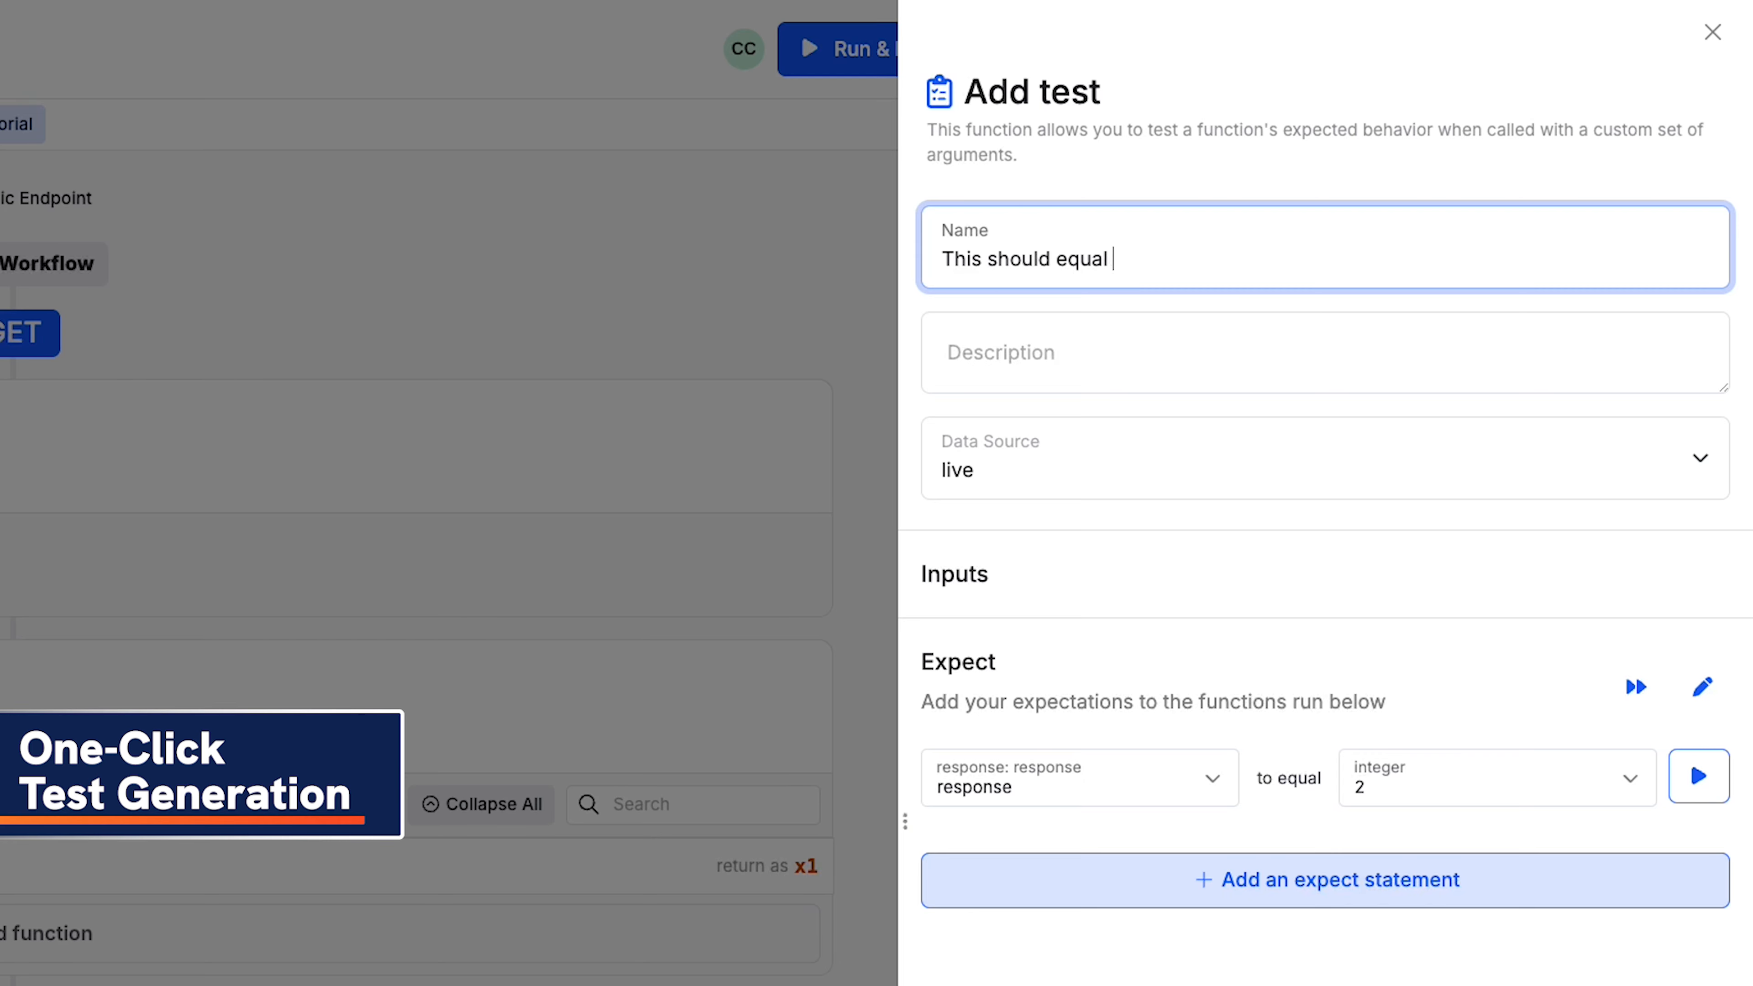
type("2")
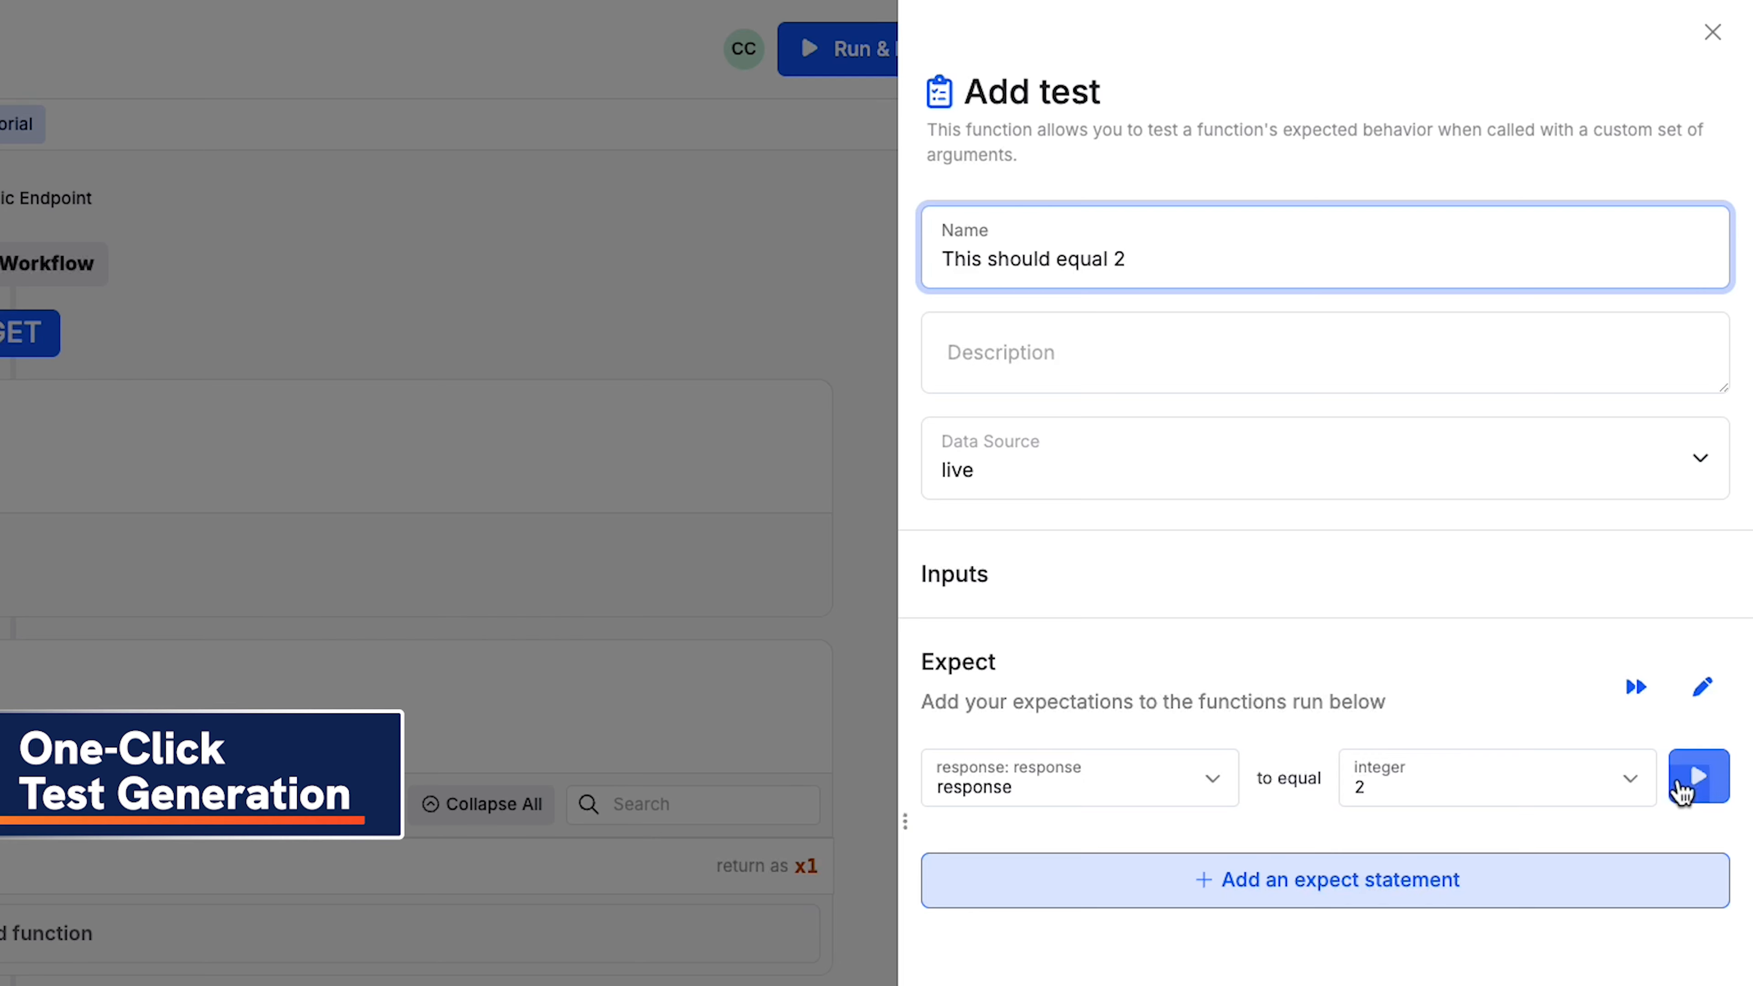
left_click(1698, 776)
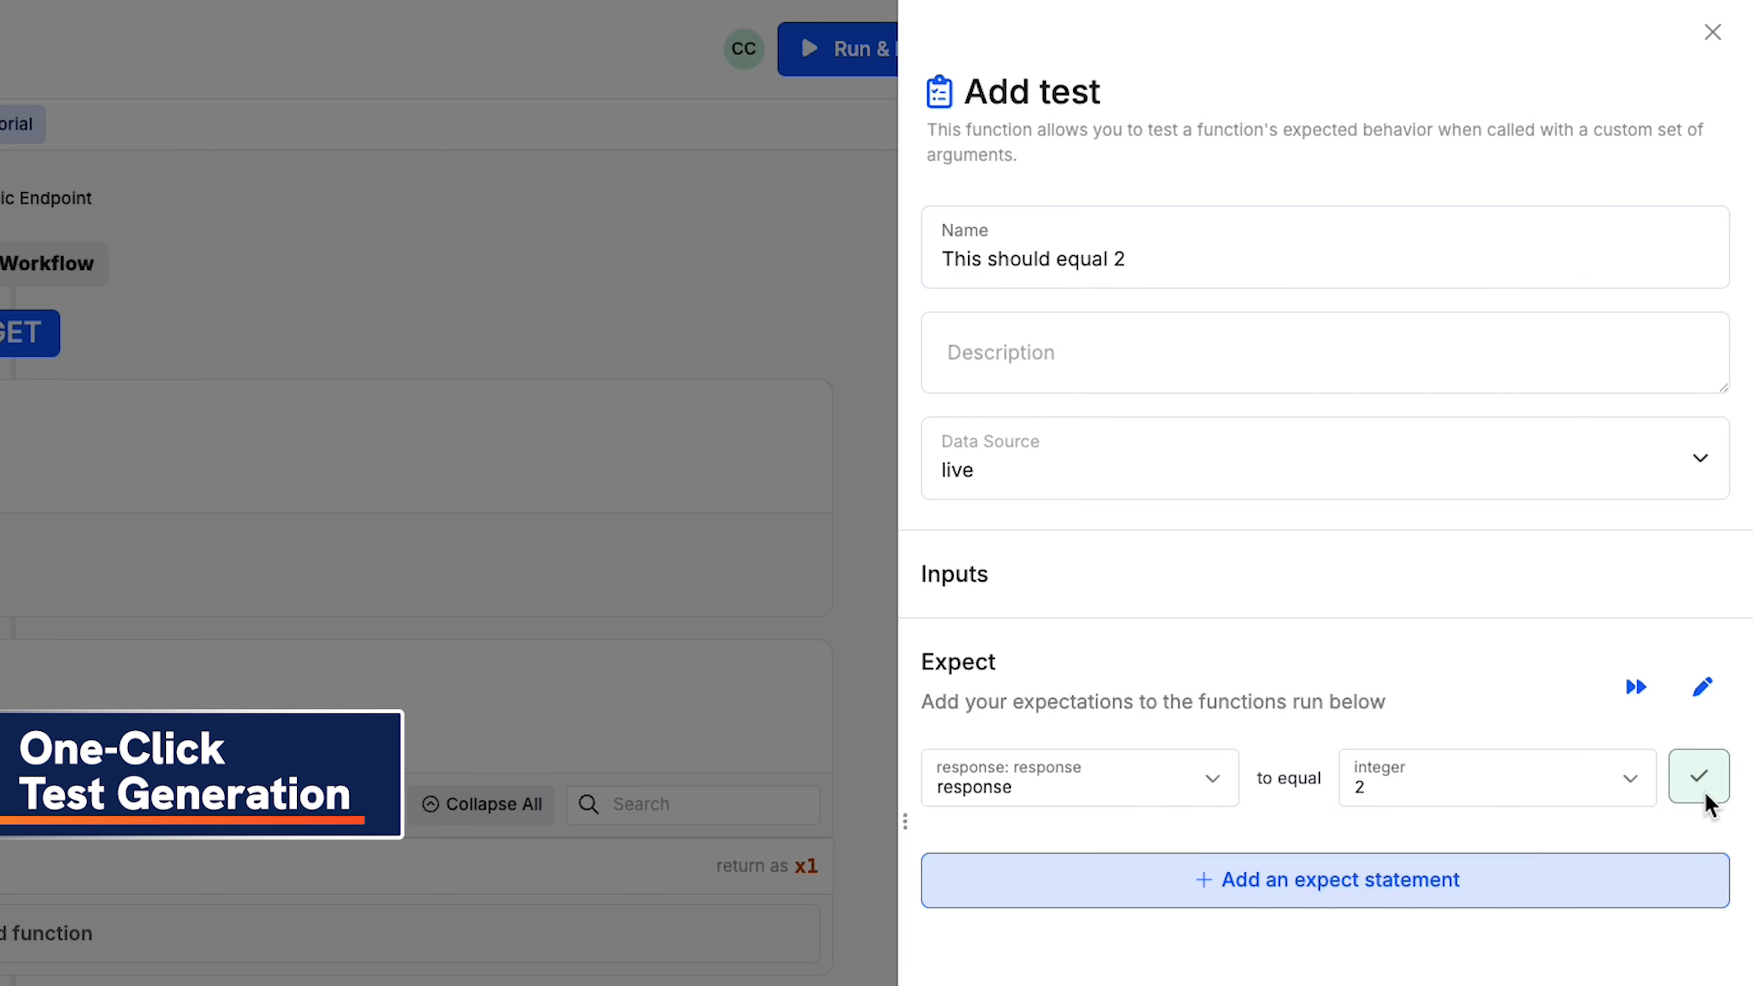
left_click(1698, 776)
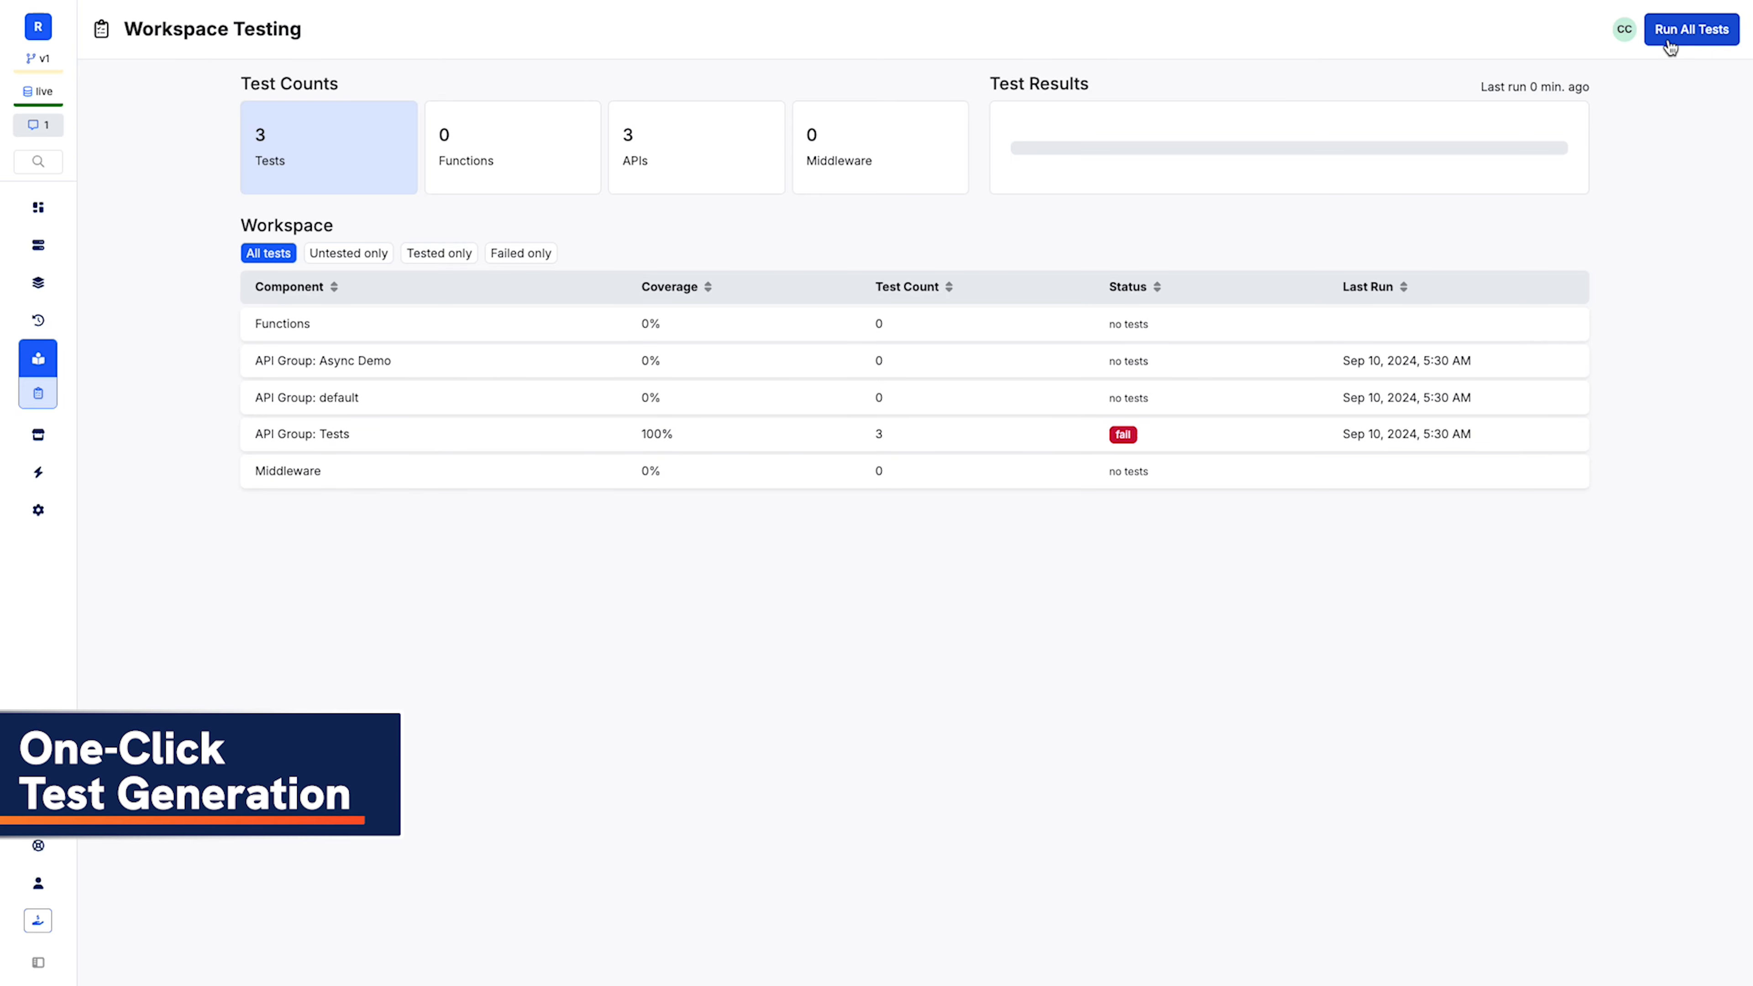
Run all workspace tests, then run the 'This should equal 10' test from Manage Testing.
left_click(1689, 30)
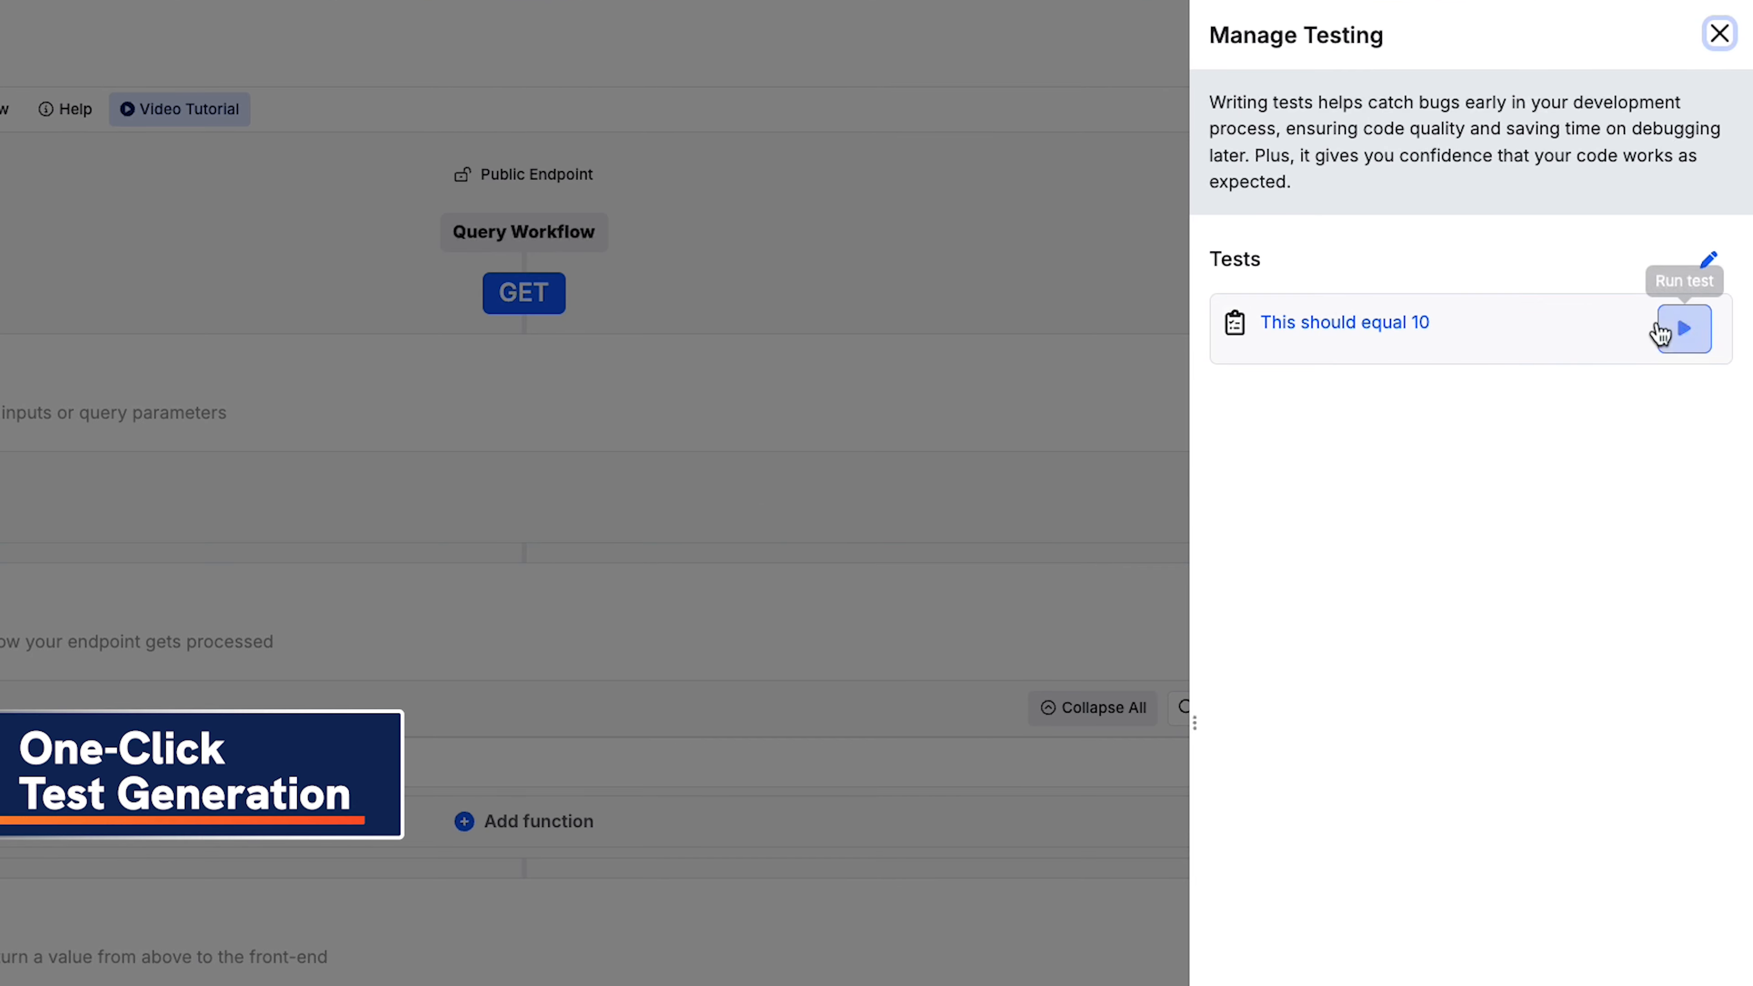
left_click(1719, 33)
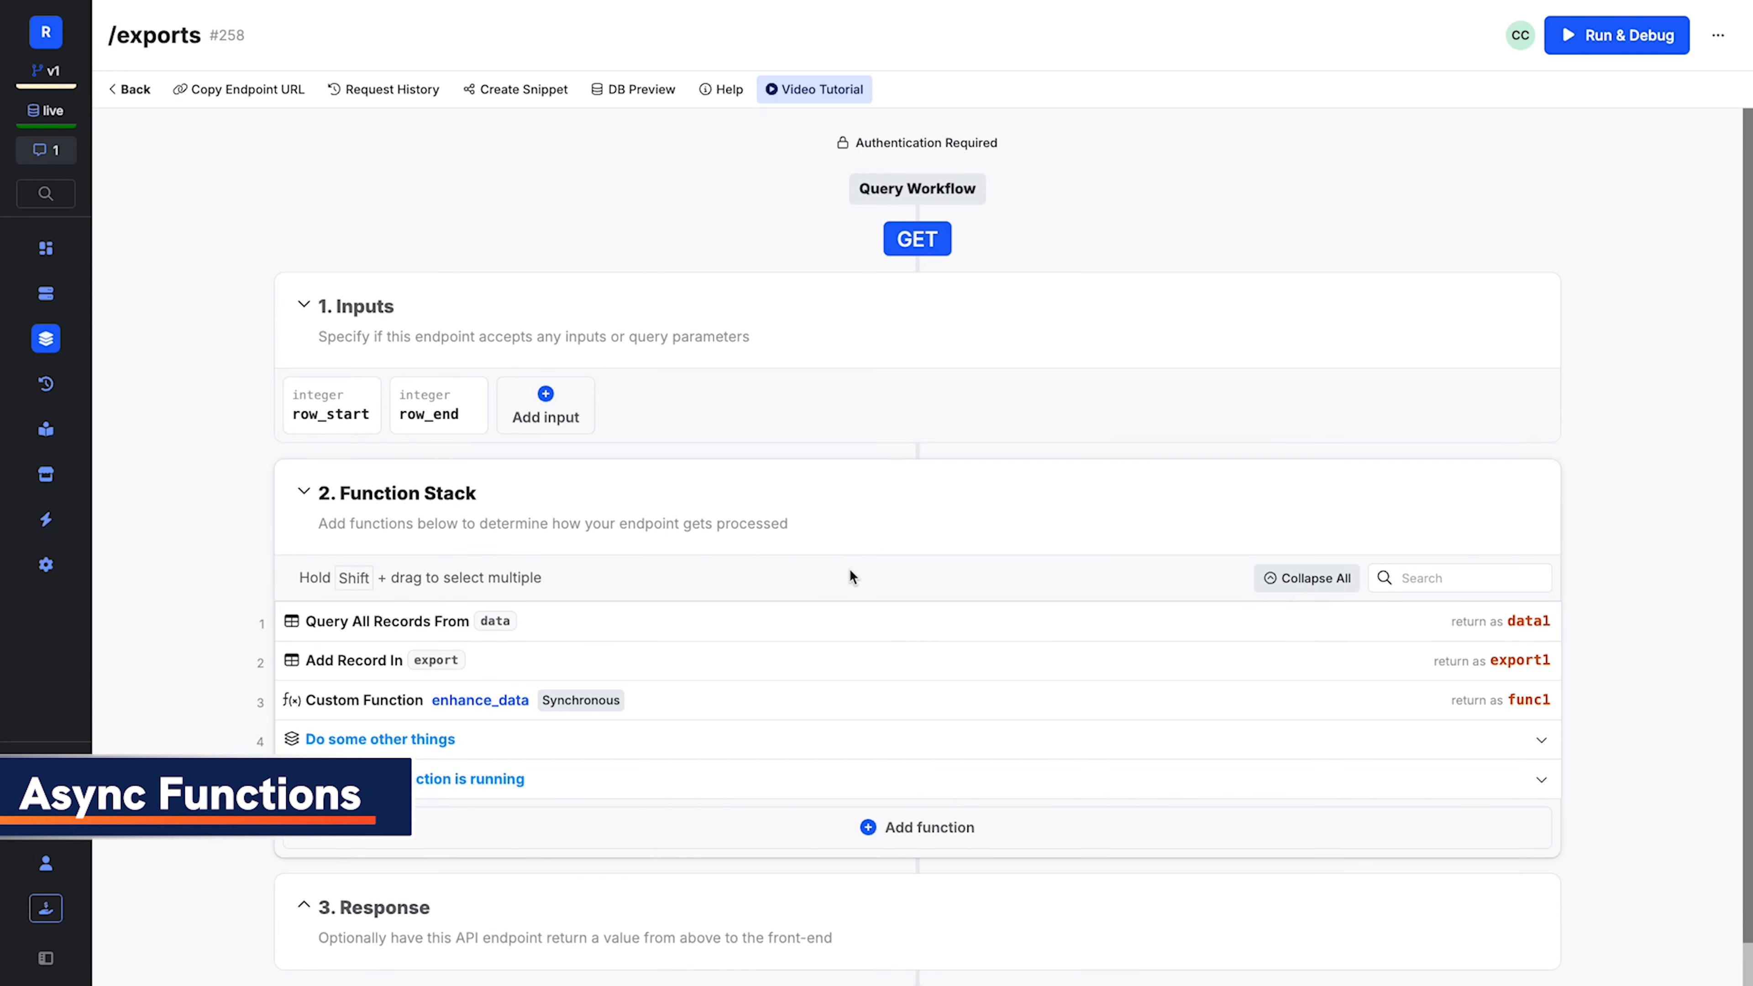
Set enhance_data's Async Settings to Async and save.
left_click(721, 701)
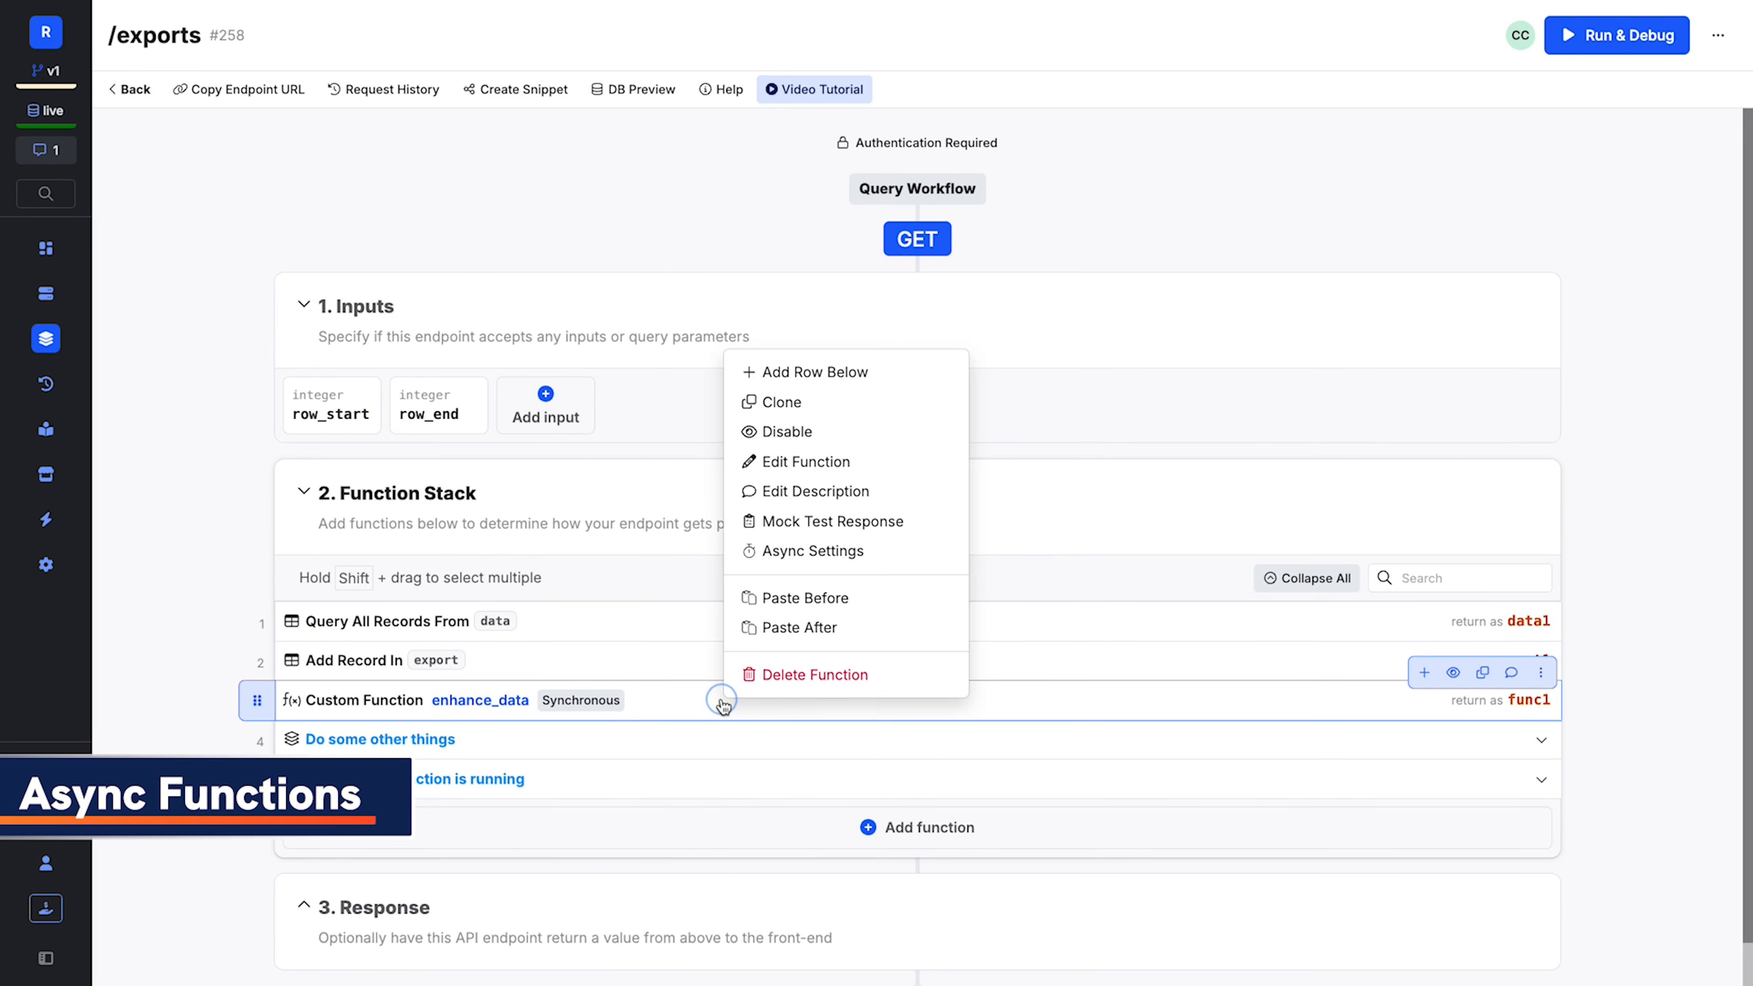
left_click(812, 549)
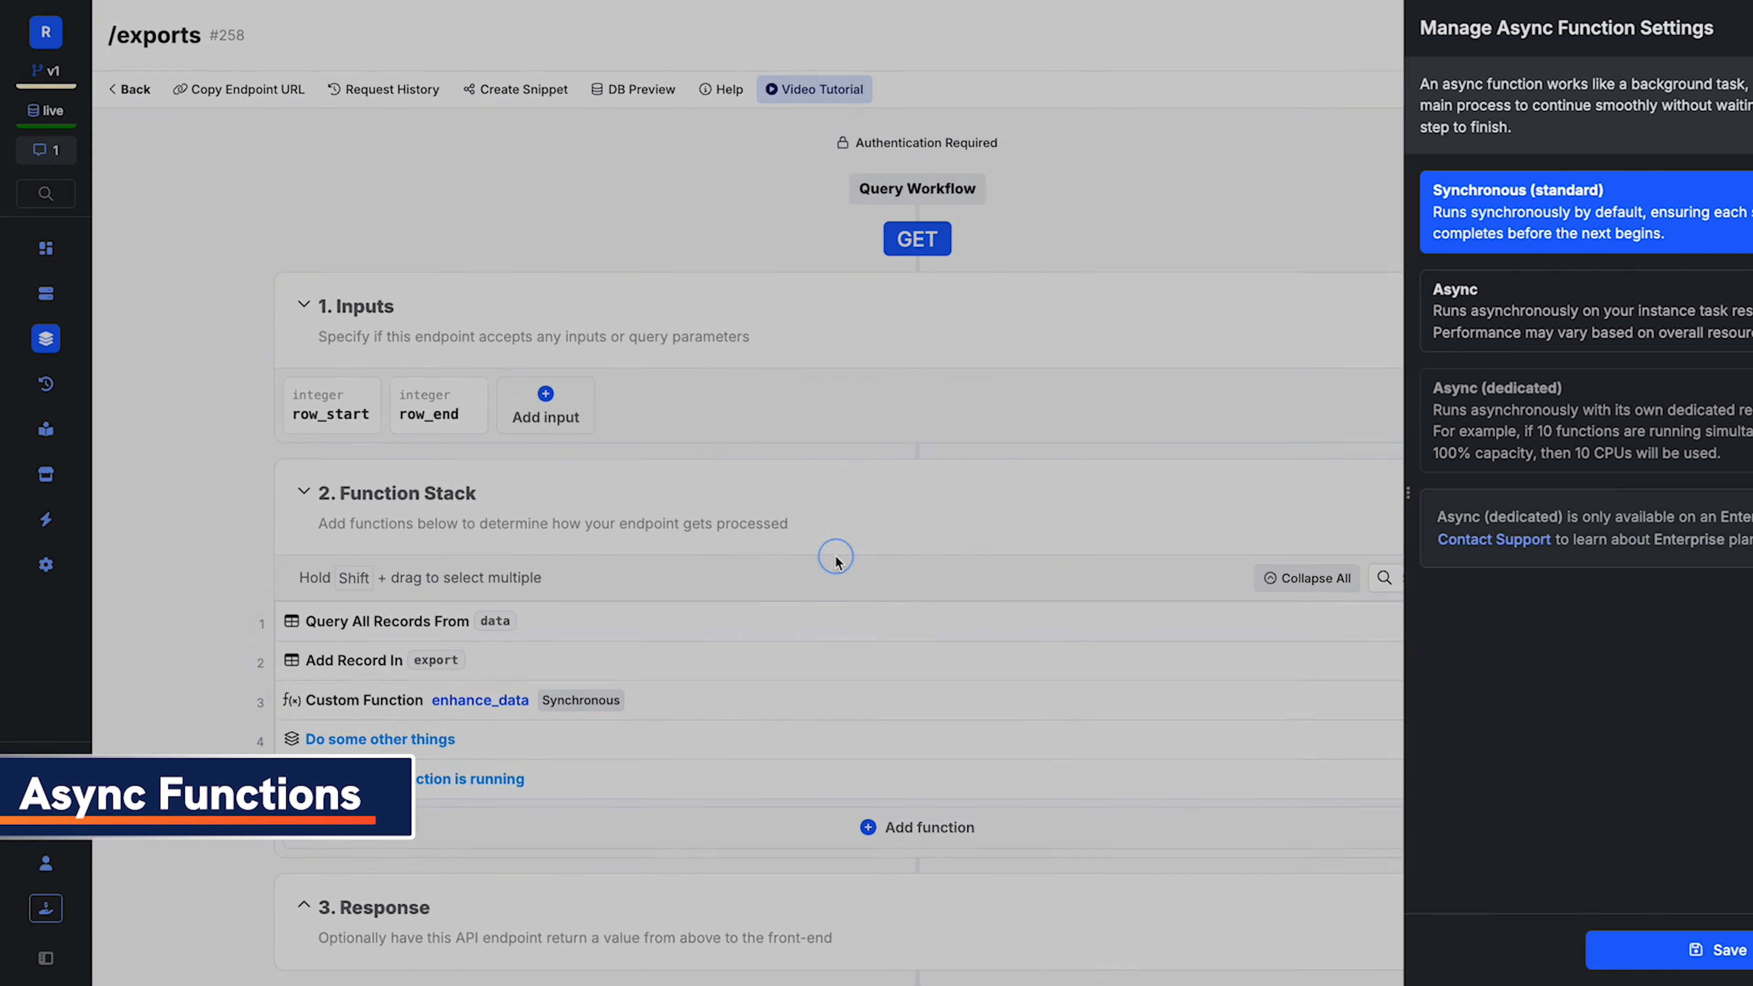
left_click(1519, 321)
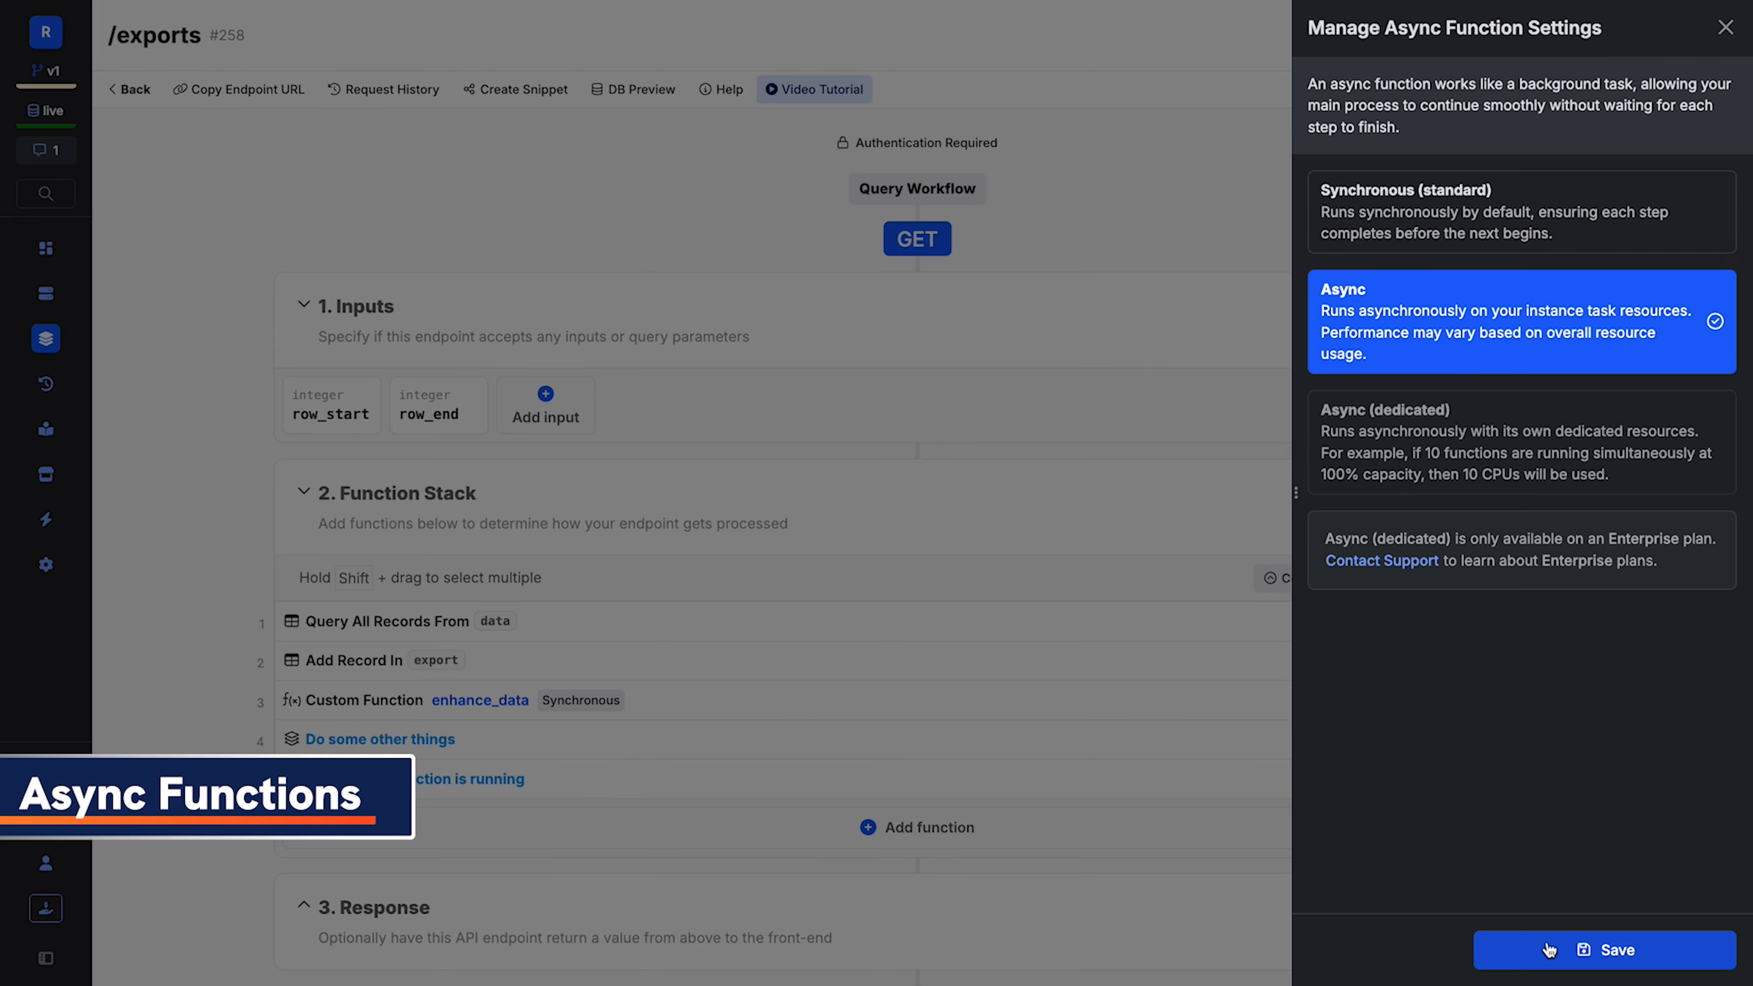
left_click(1603, 950)
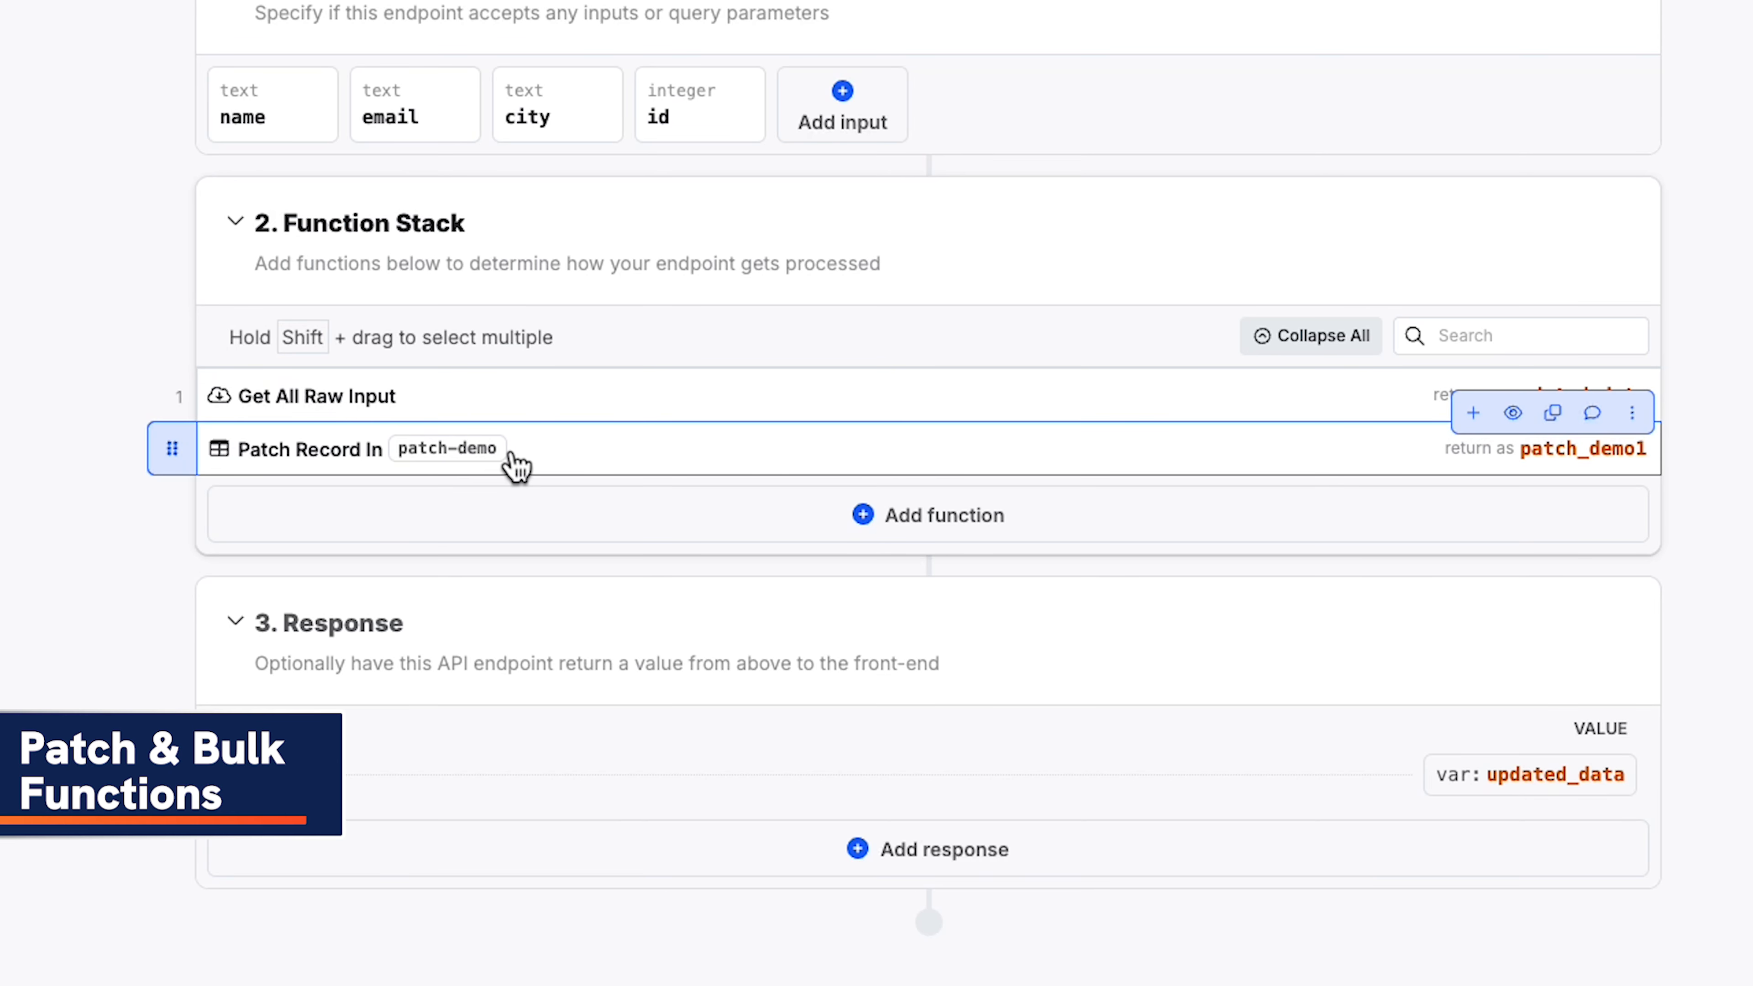
Inspect the Patch Record In step of the patch-demo endpoint.
left_click(623, 41)
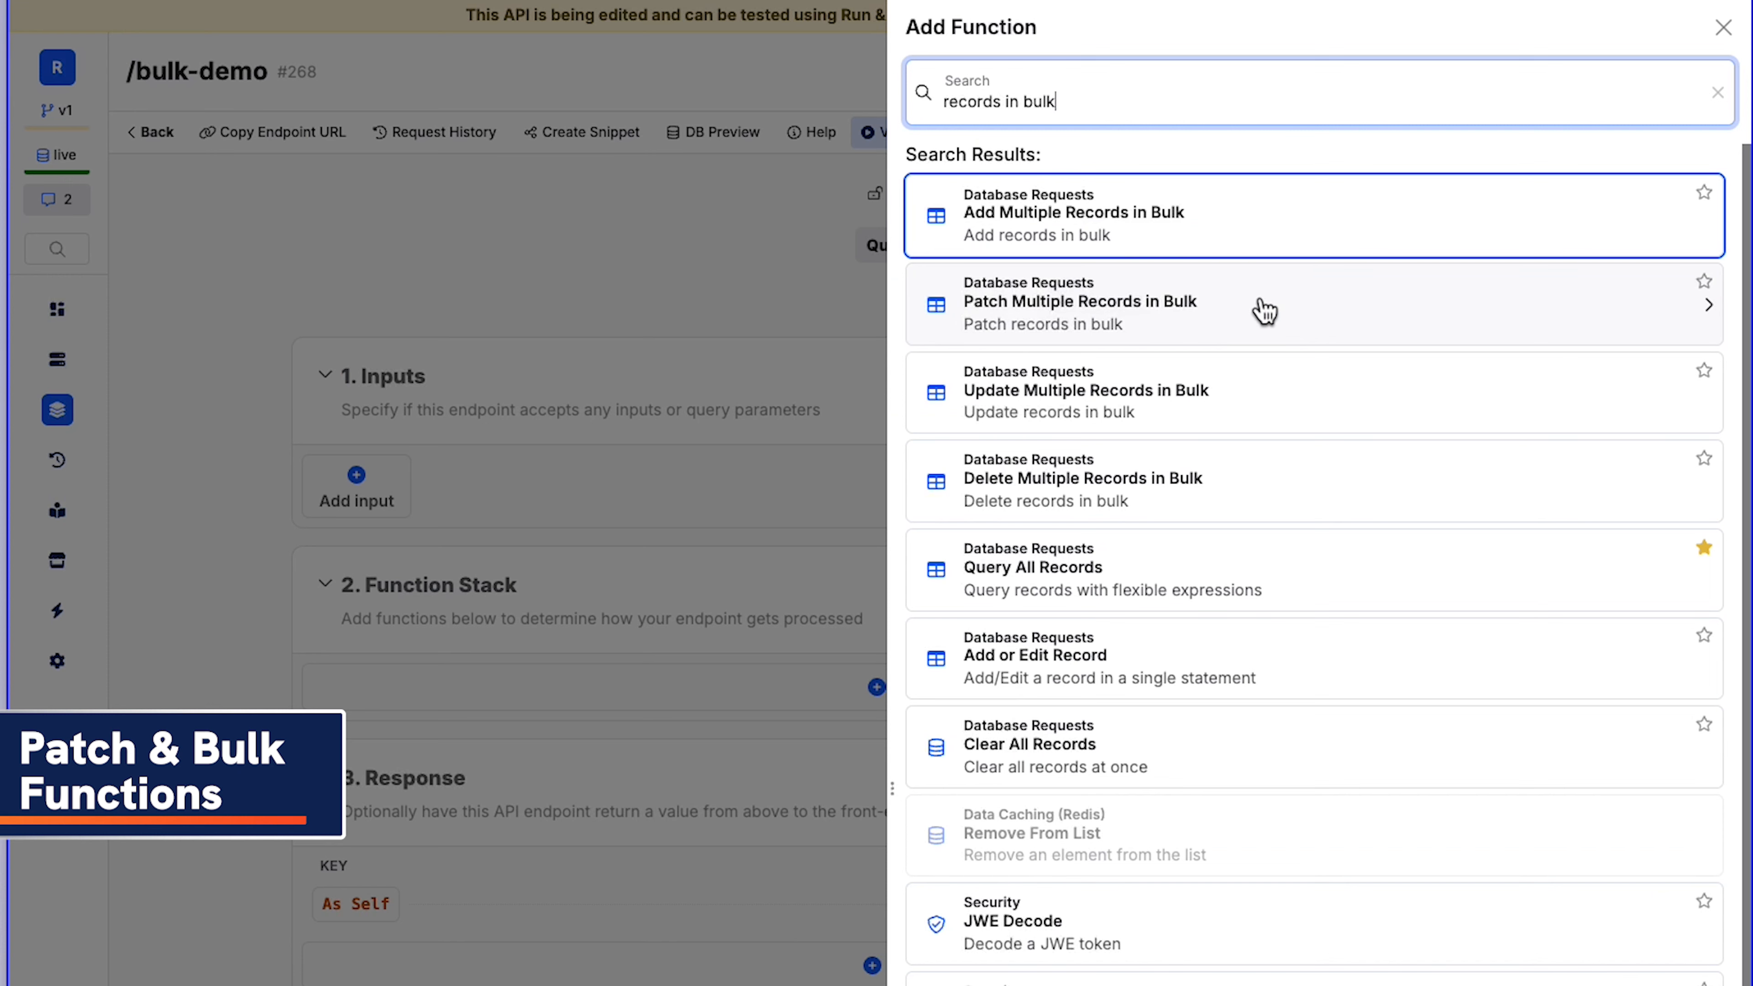
mouse_move(1278, 507)
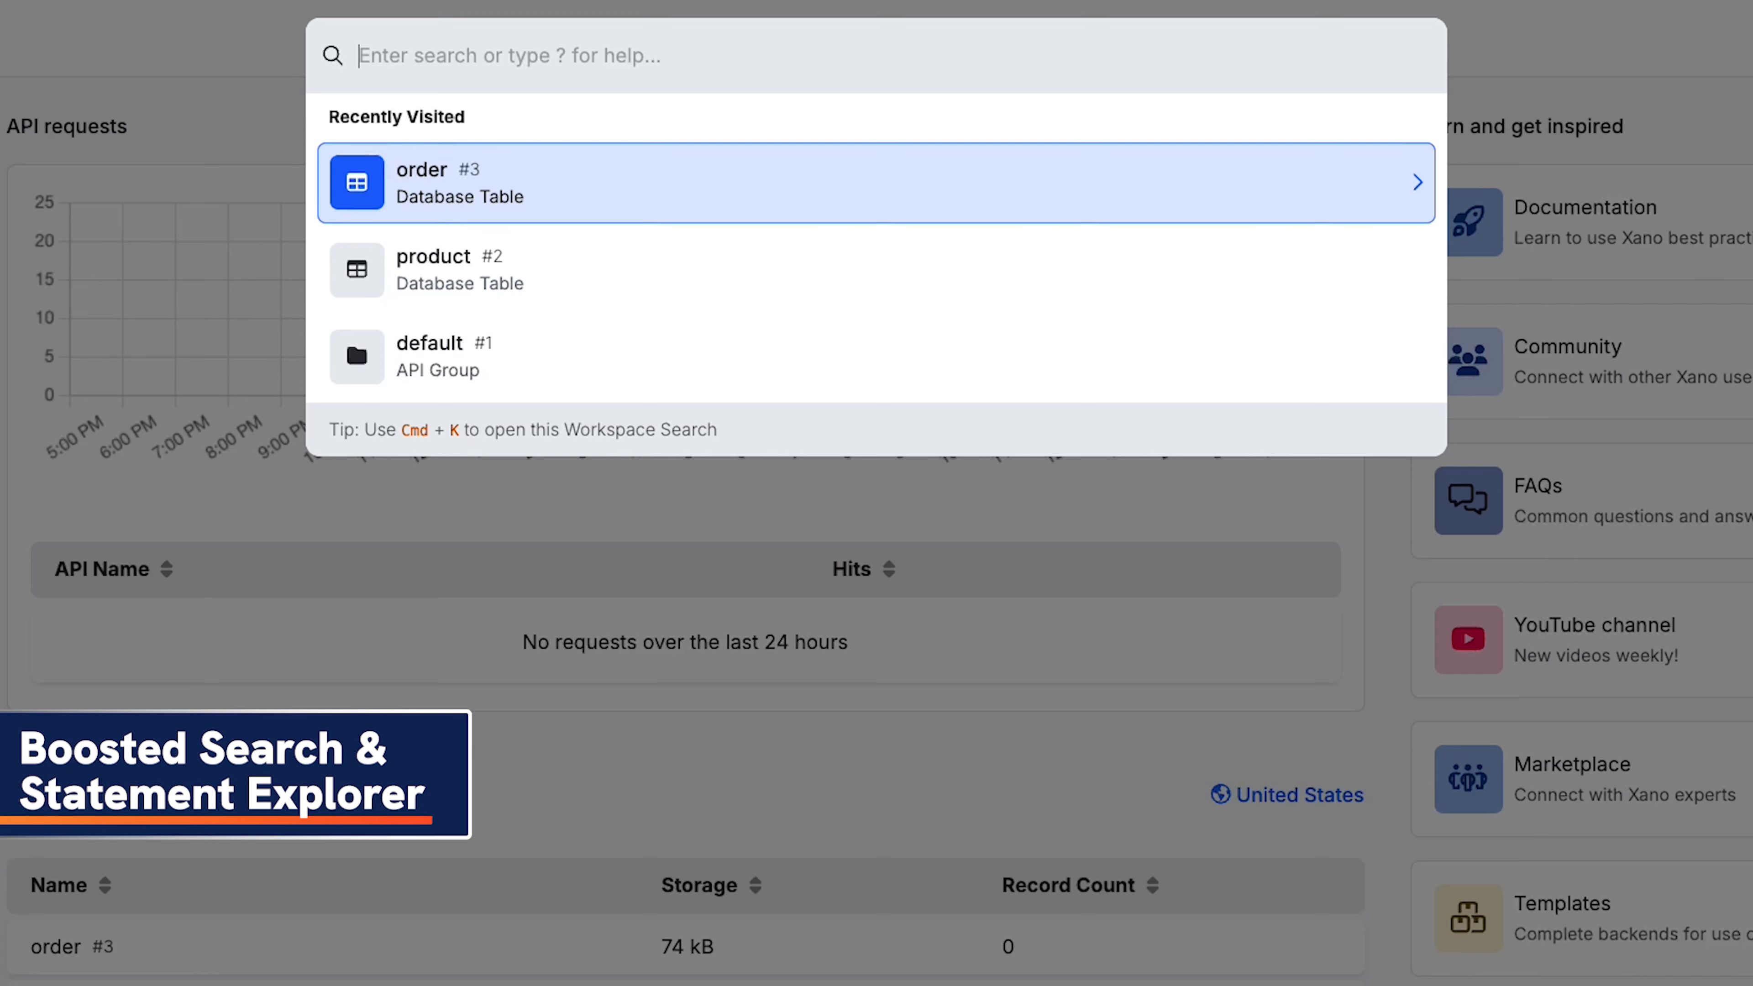
Search the workspace for $product to list the product endpoints and show the workspace settings options.
type("$order")
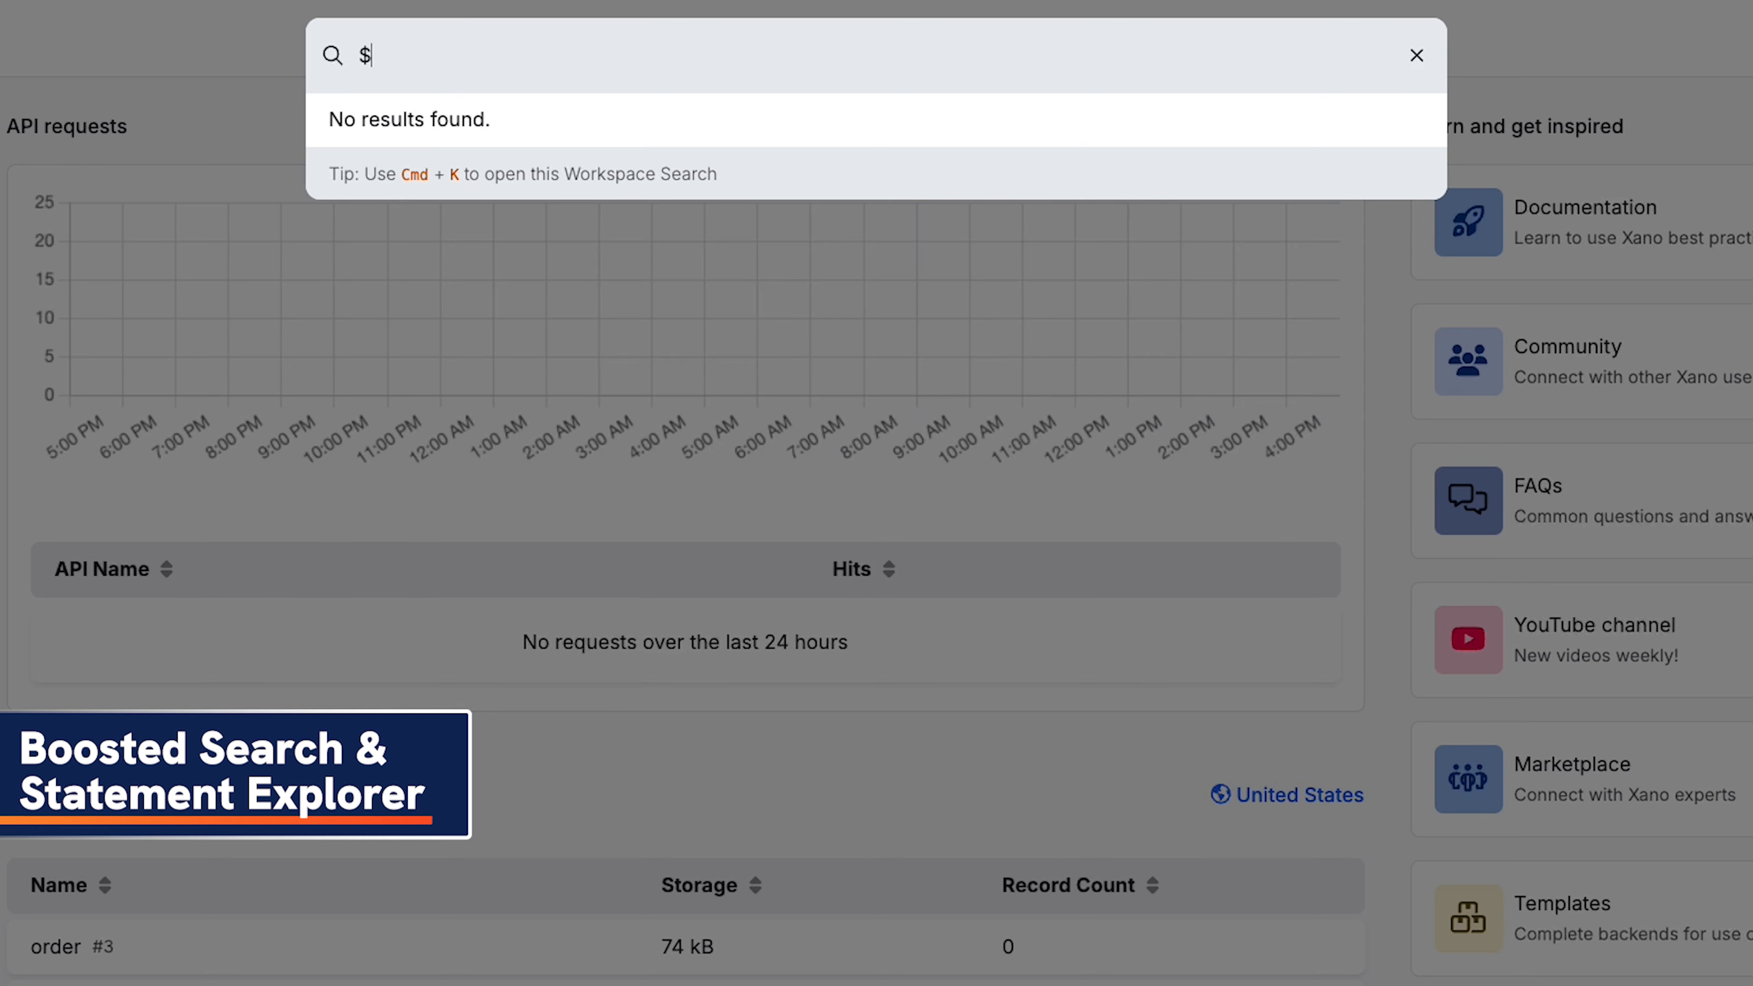
type("product")
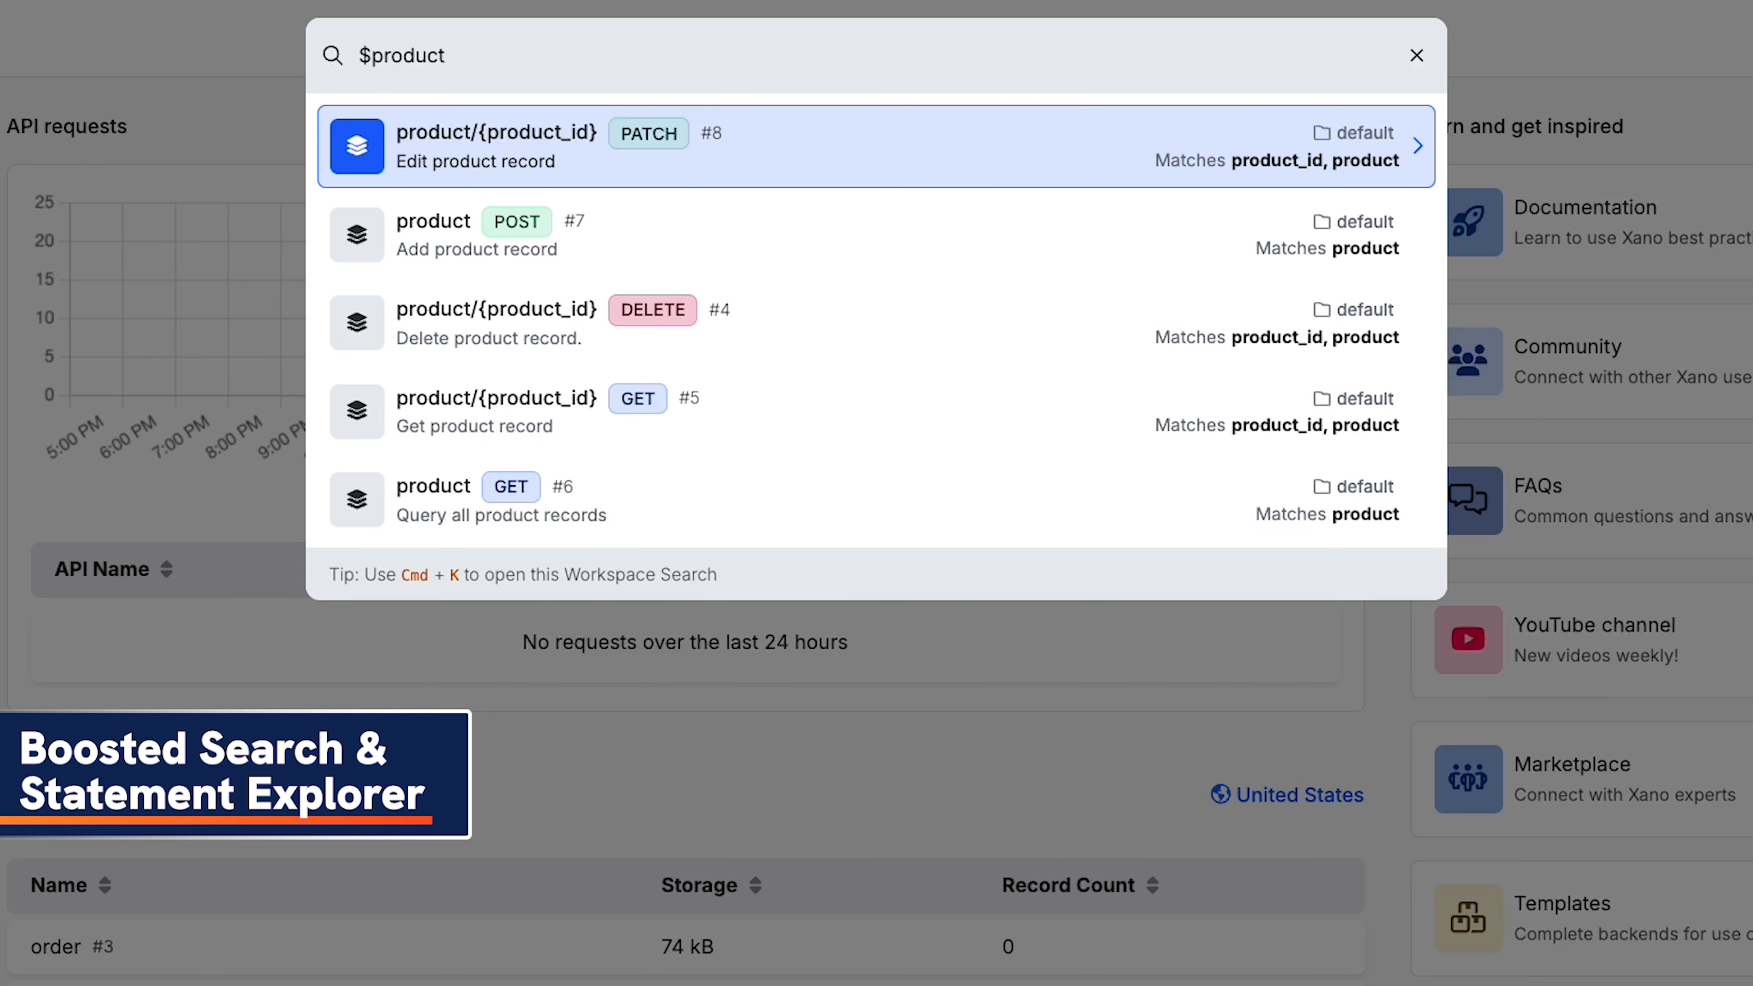
mouse_move(1362, 195)
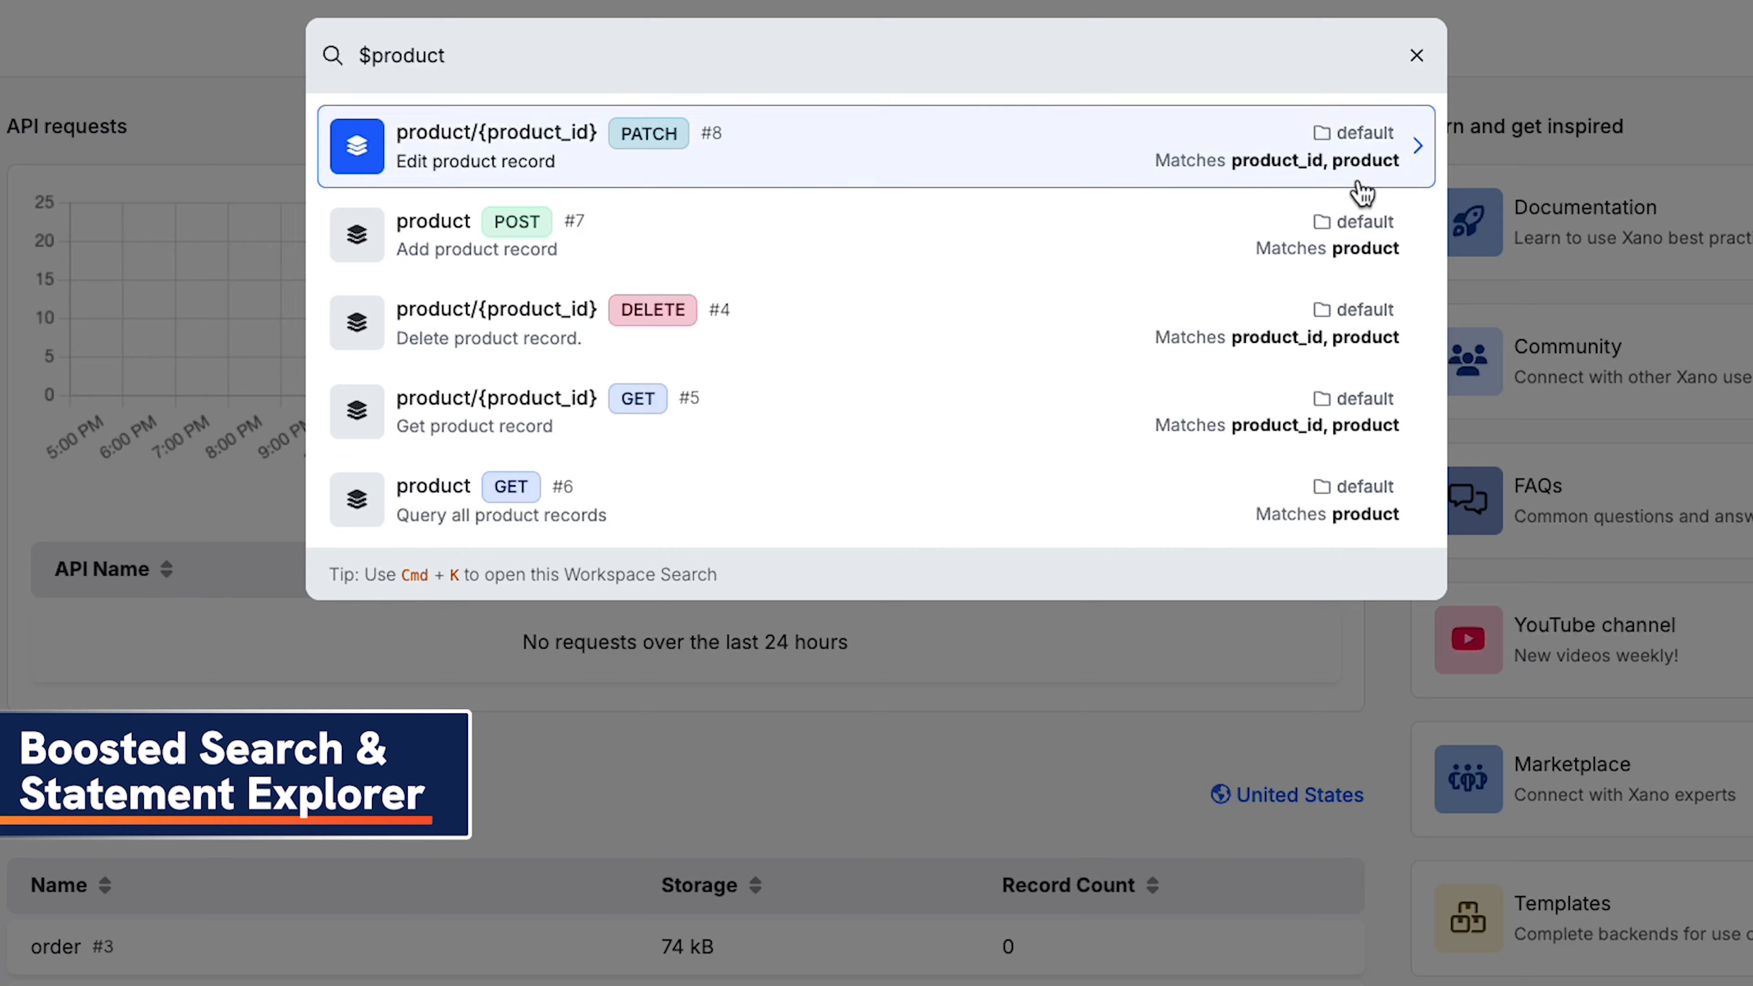
left_click(872, 146)
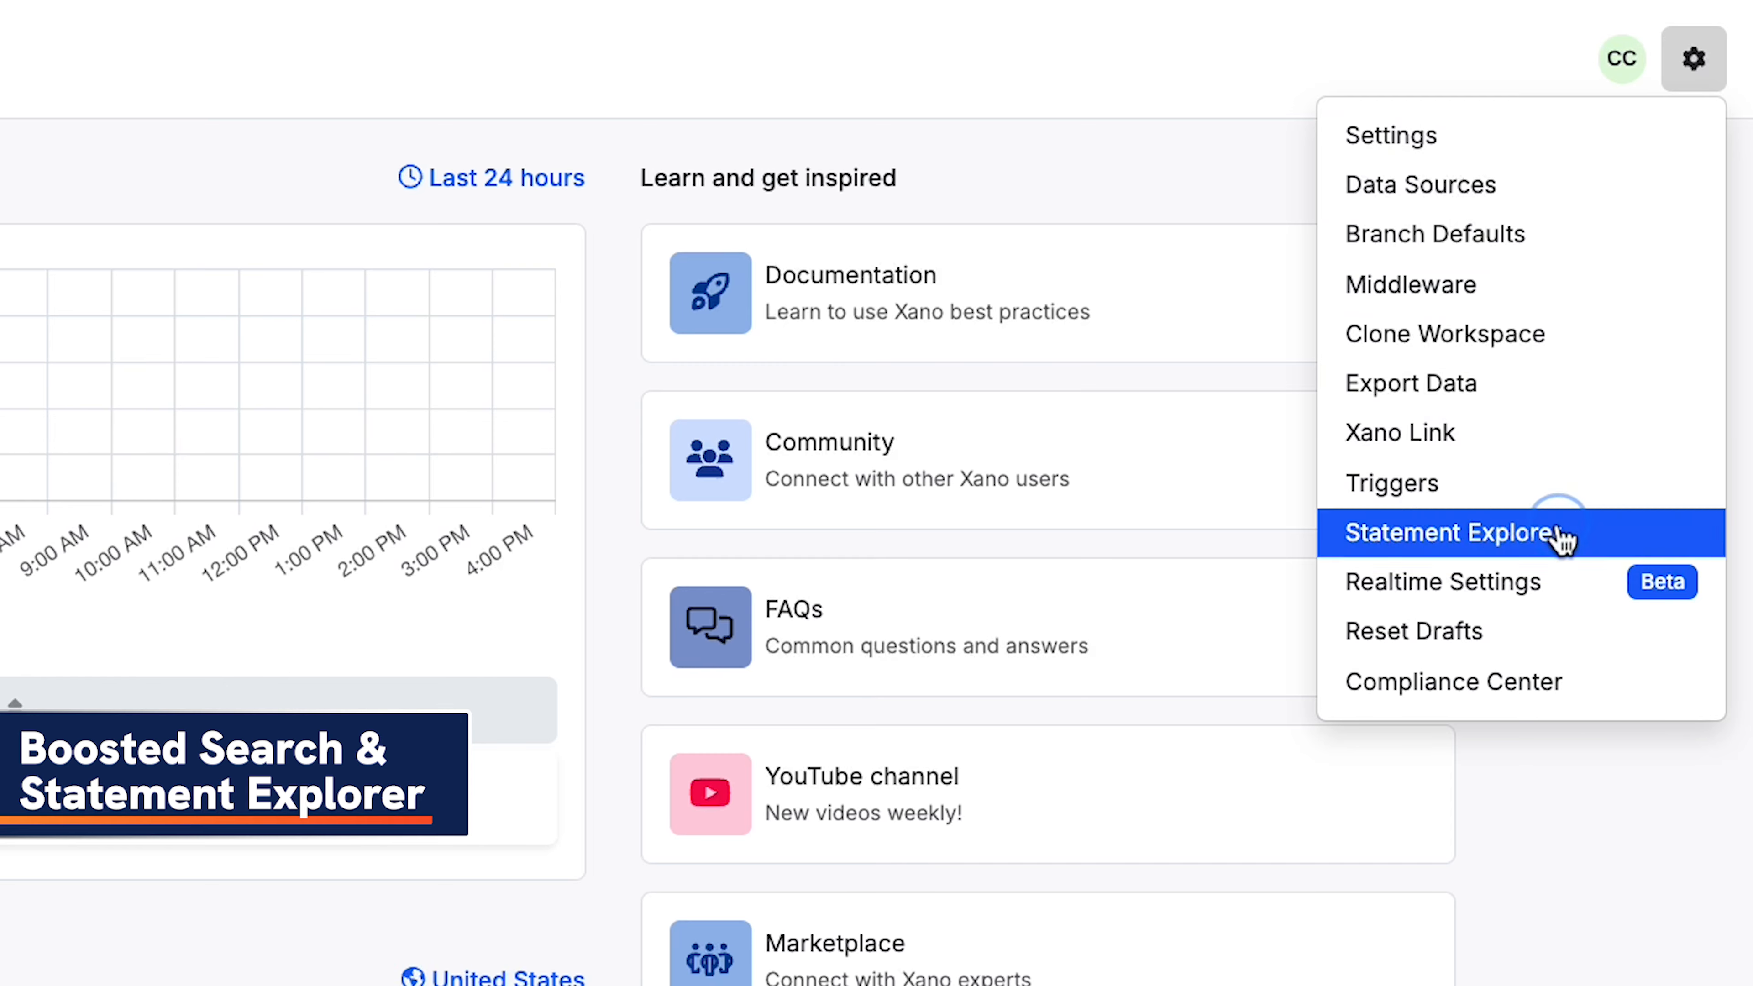
In Statement Explorer require Query All Records plus Lambda, and open the matching /product endpoint.
left_click(1454, 533)
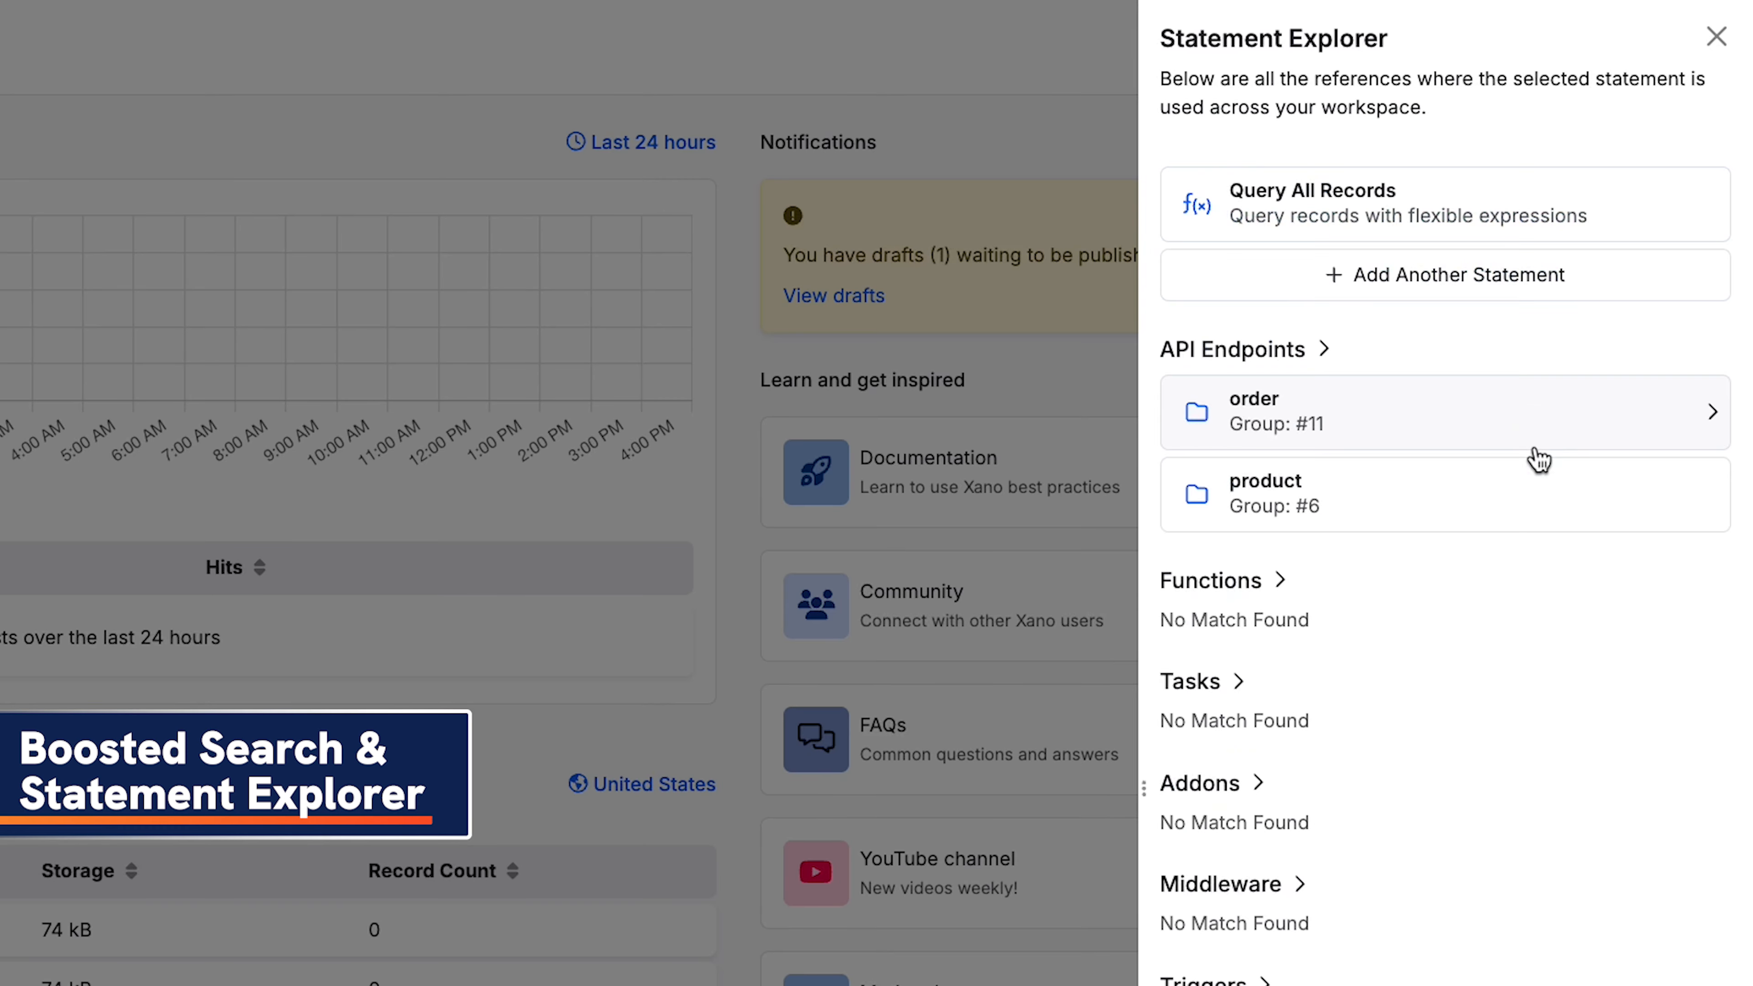
left_click(1444, 275)
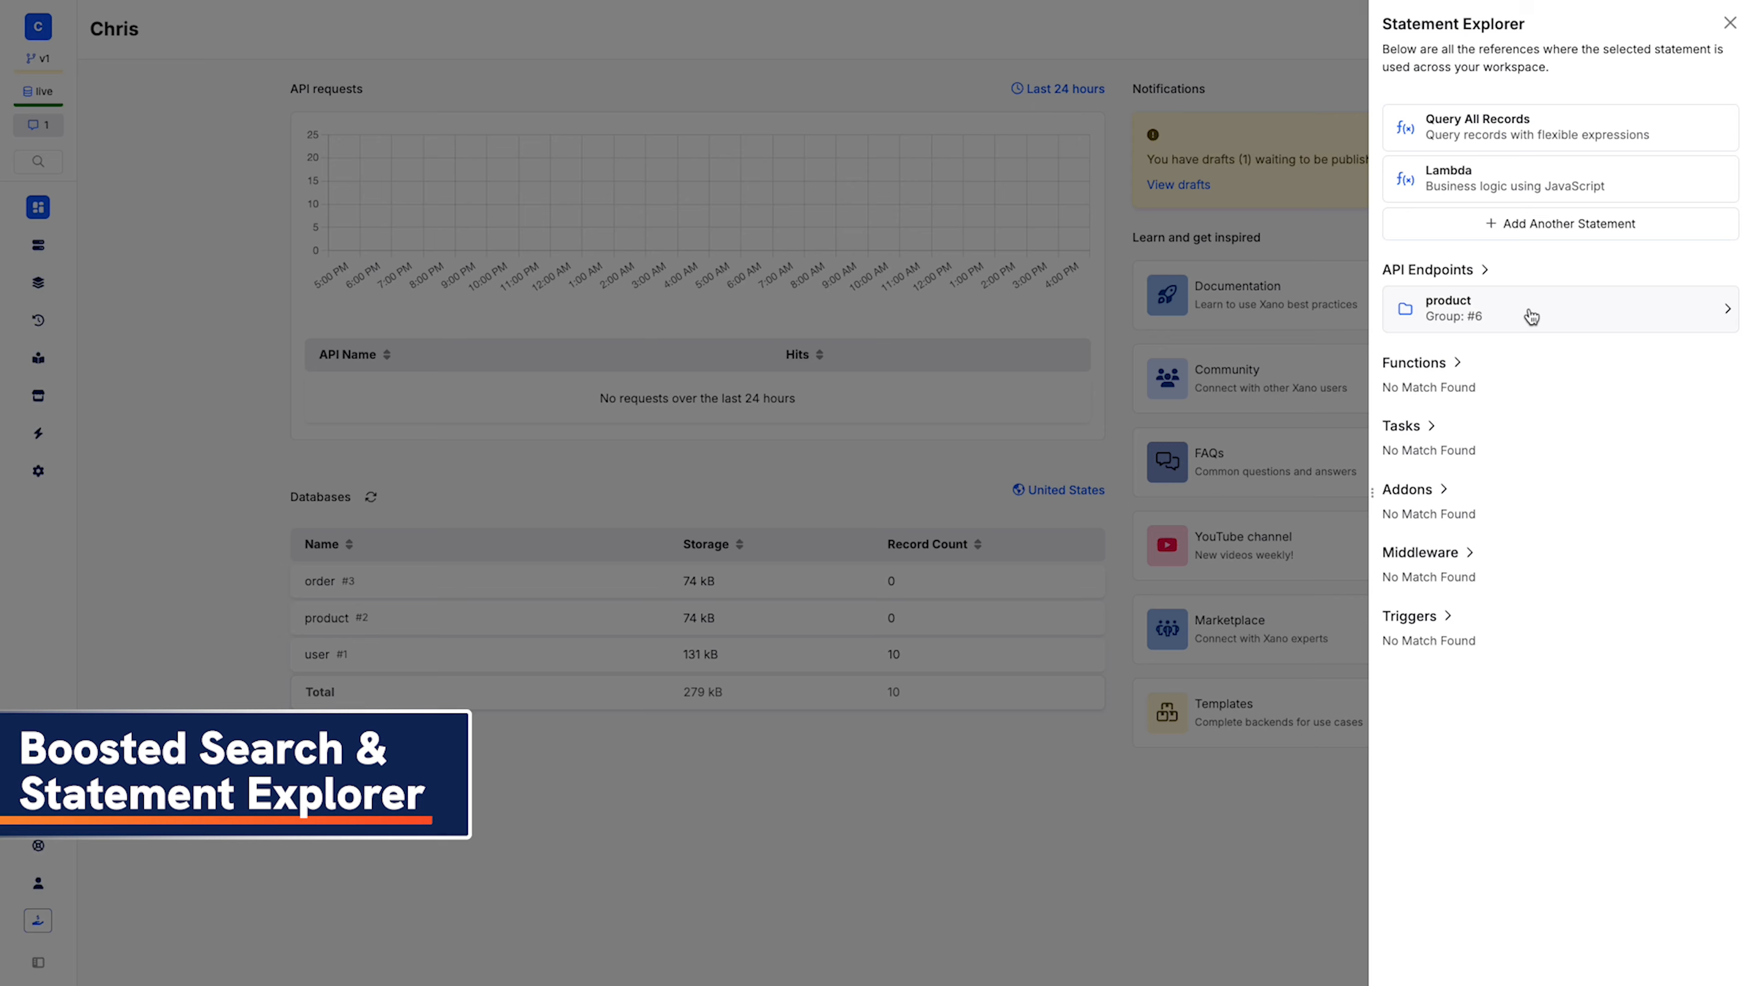
left_click(1558, 308)
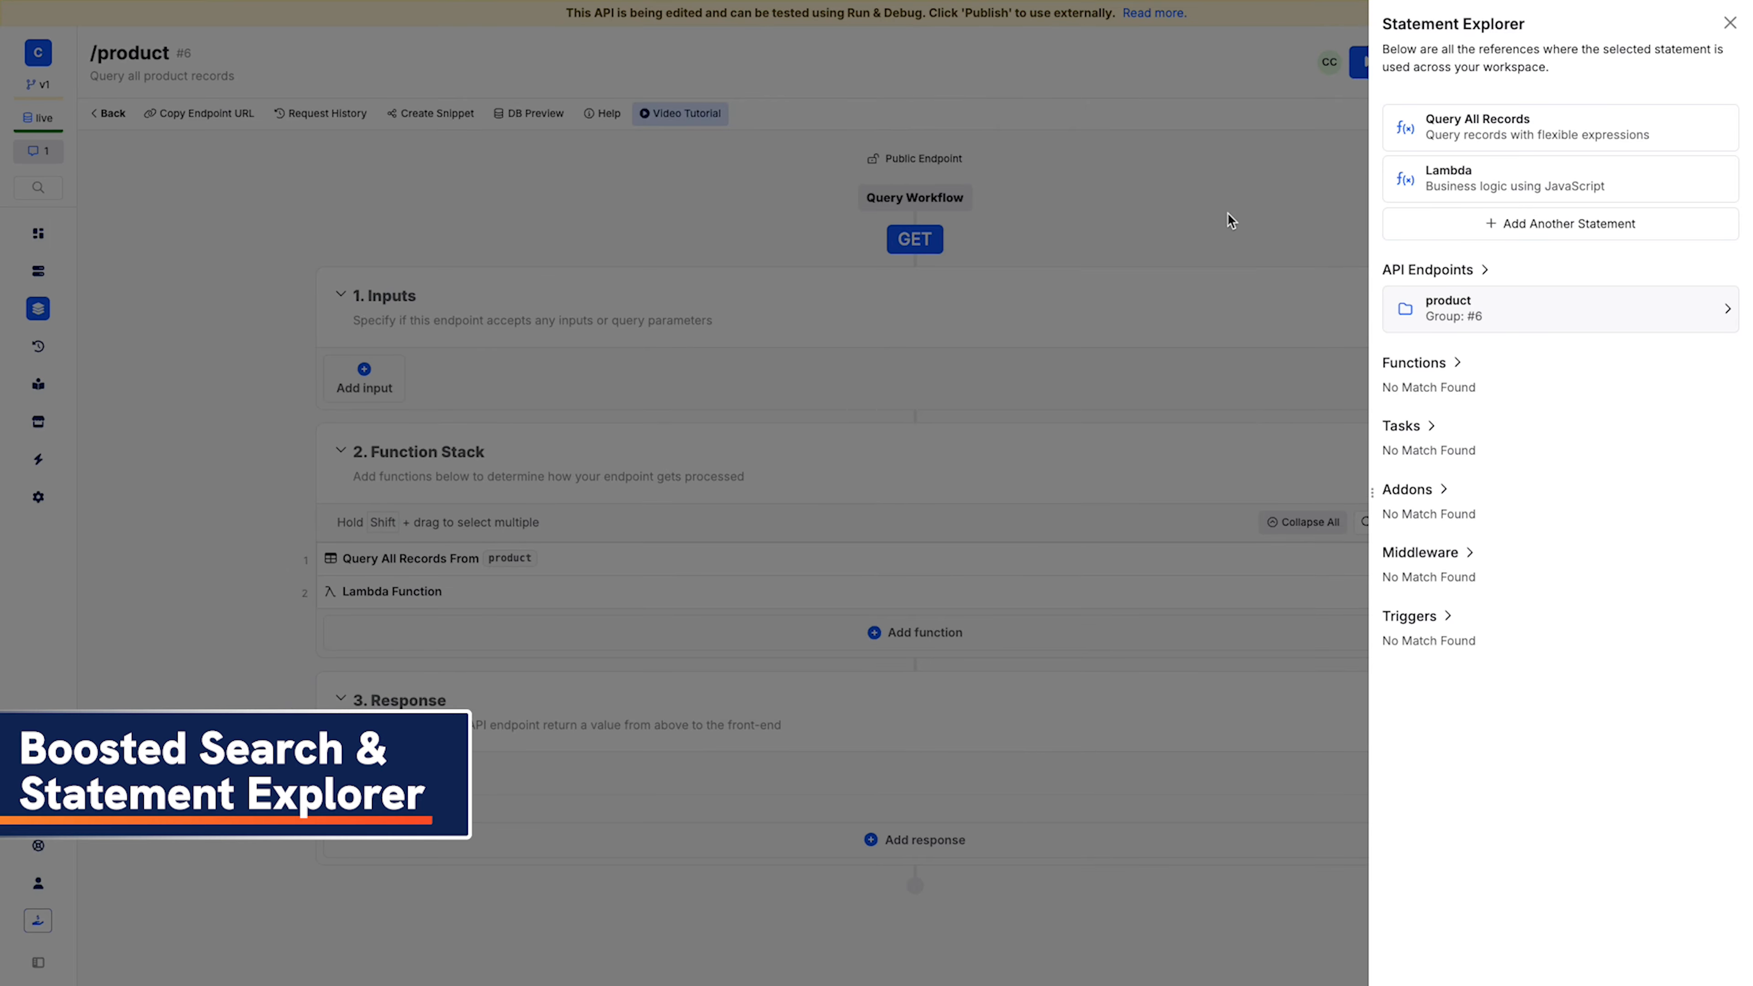